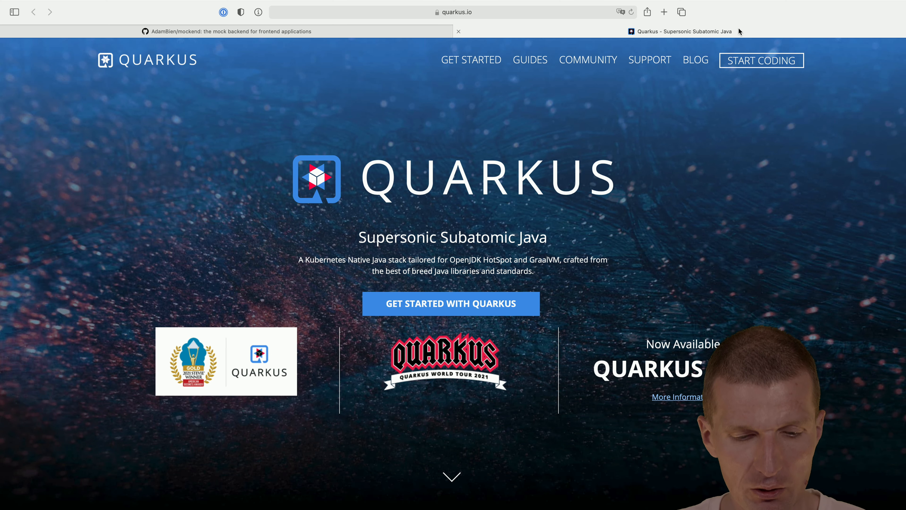
Browse the mockend-st system test module and look through its pom.xml
left_click(226, 31)
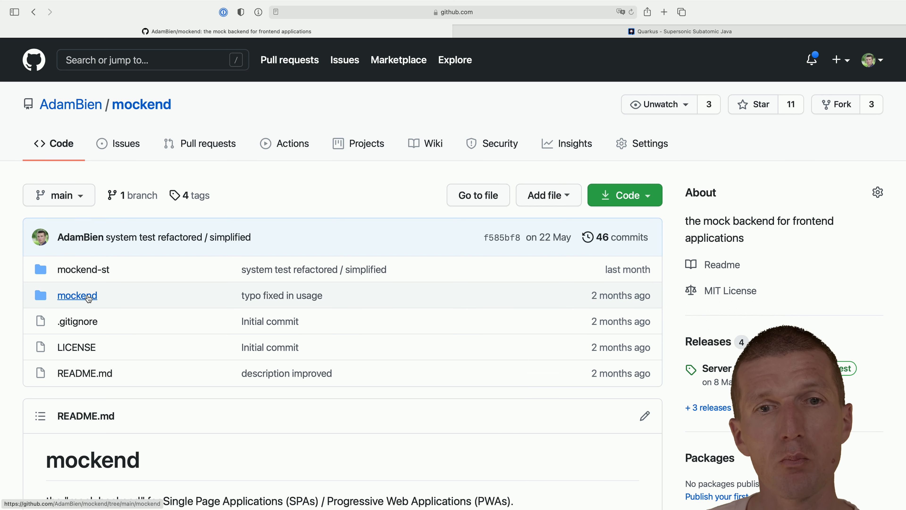
mouse_move(76, 296)
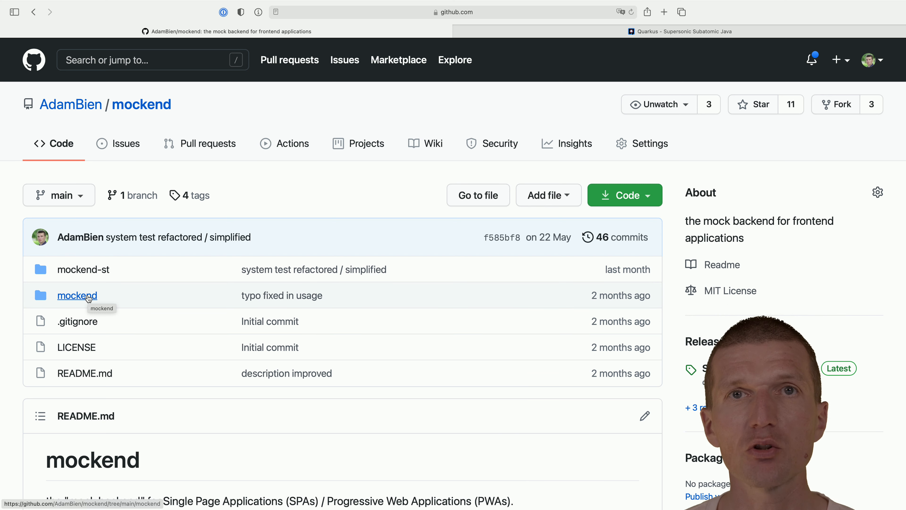
mouse_move(82, 269)
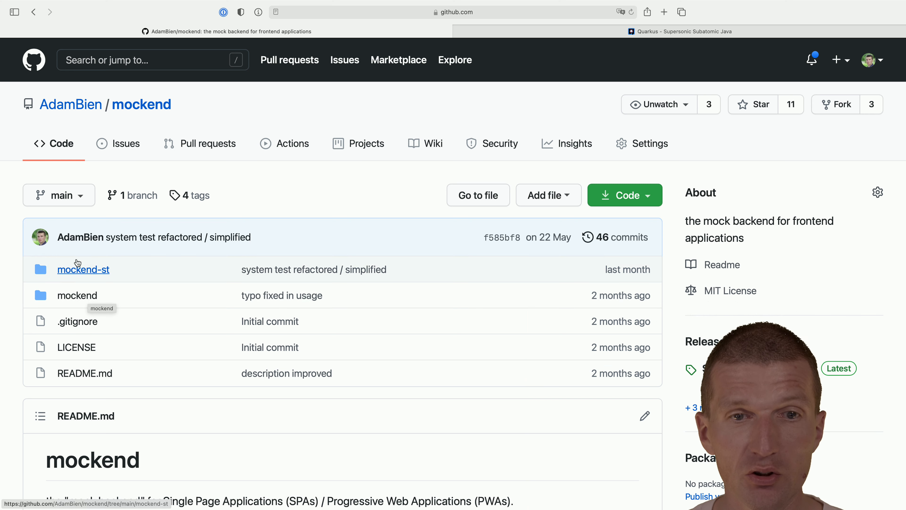
mouse_move(83, 273)
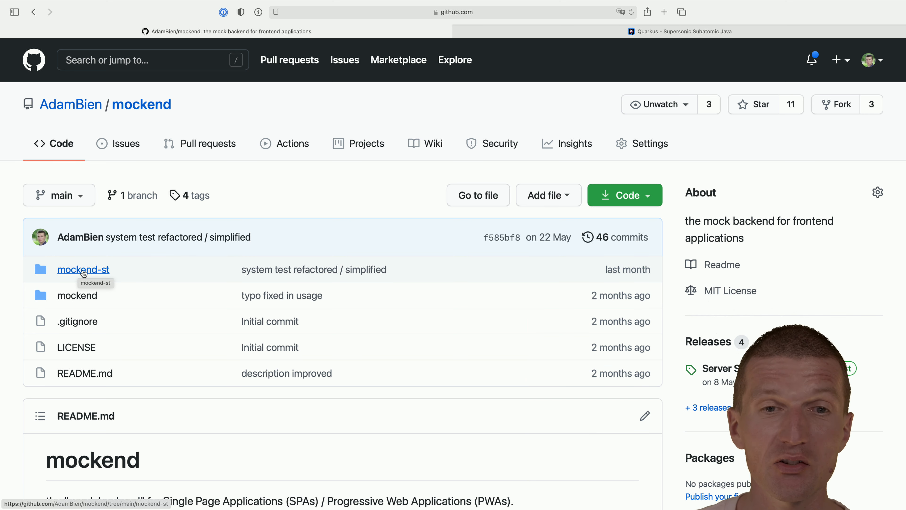
left_click(83, 270)
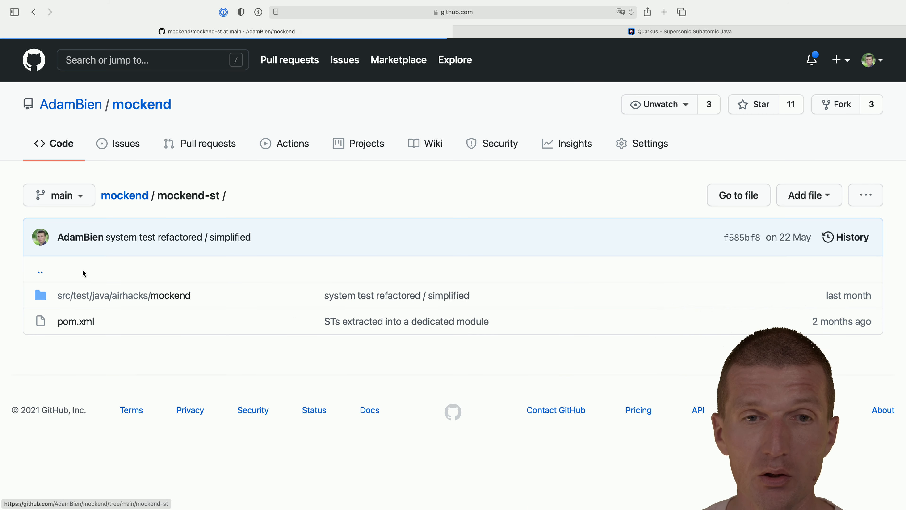
left_click(75, 321)
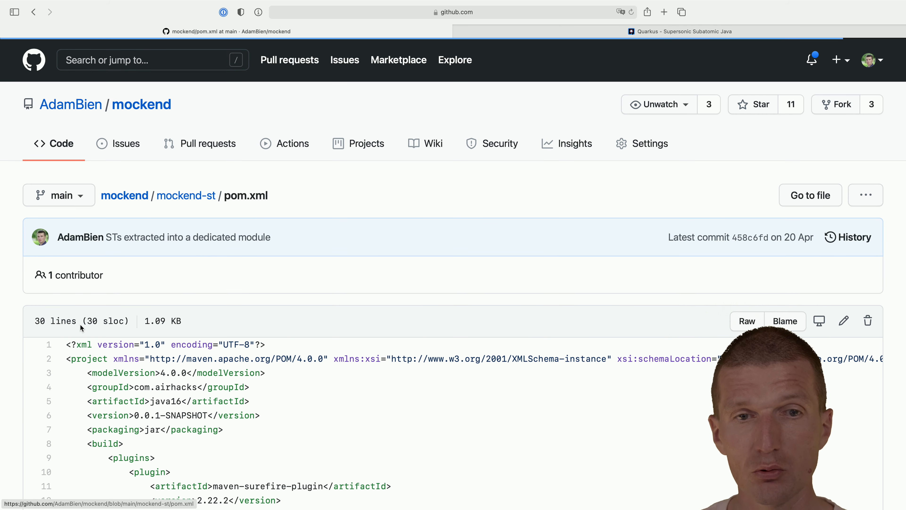
scroll("down", 3)
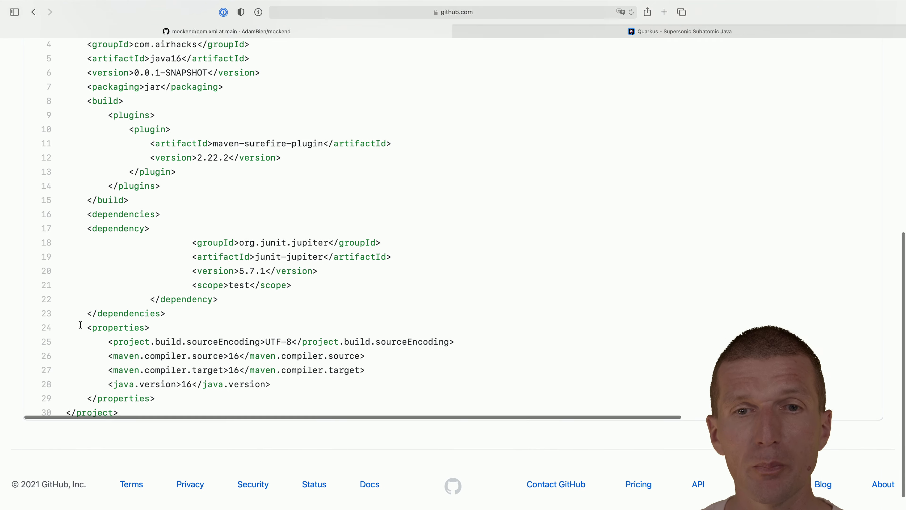
scroll("up", 3)
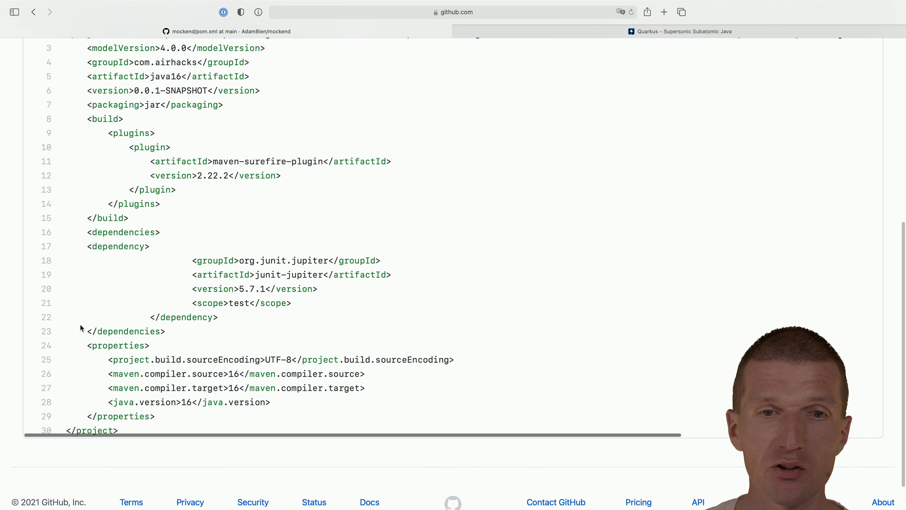
scroll("up", 3)
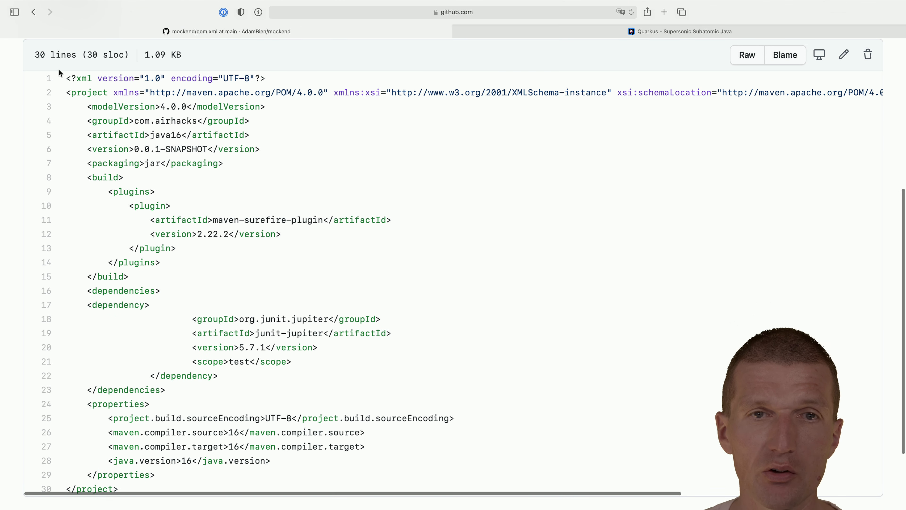
Open CRUDResourceIT.java under airhacks/mockend/crud/boundary and scroll to the createWithPOST test
left_click(51, 11)
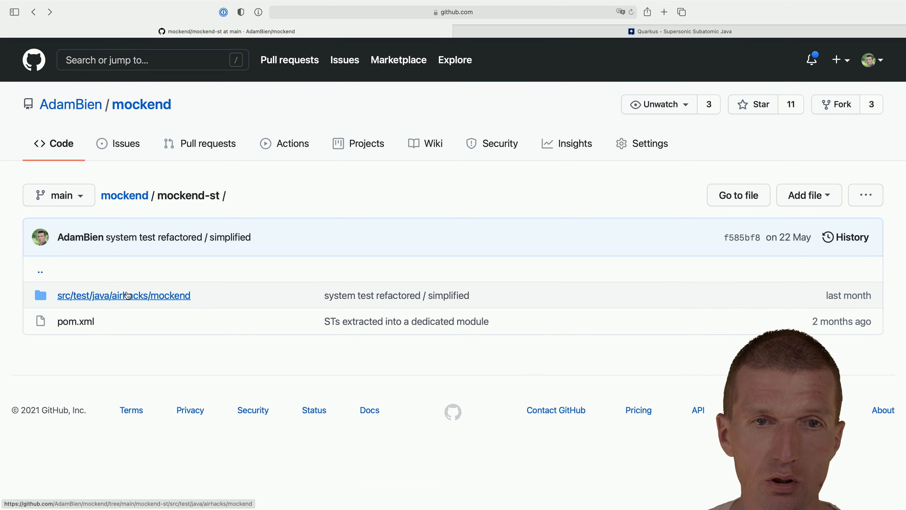
left_click(123, 294)
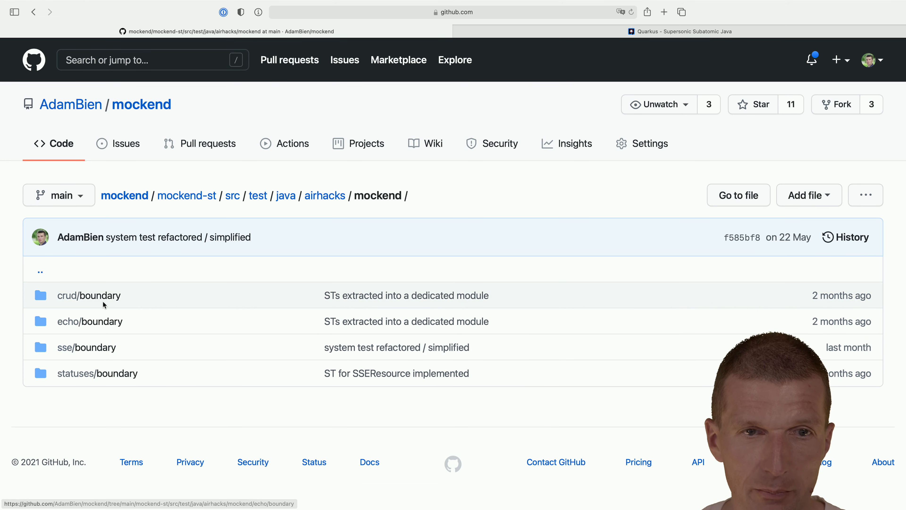
left_click(89, 295)
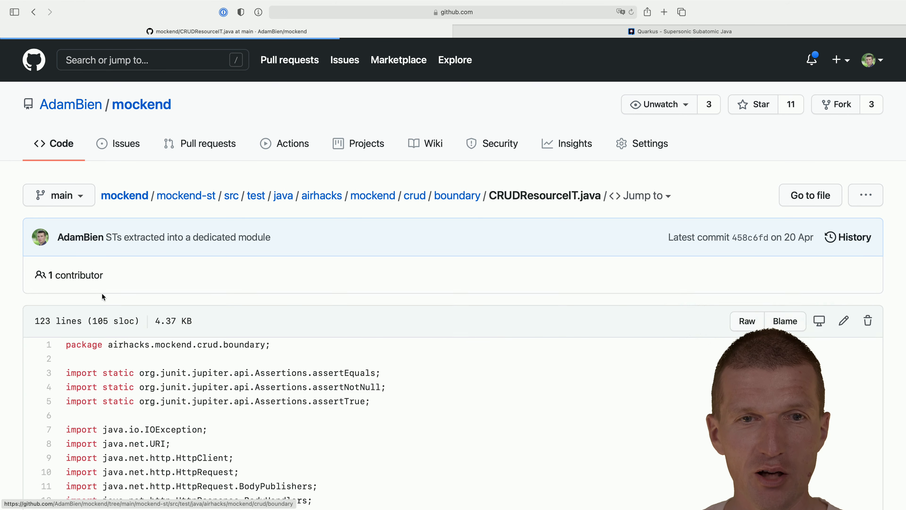
scroll("down", 3)
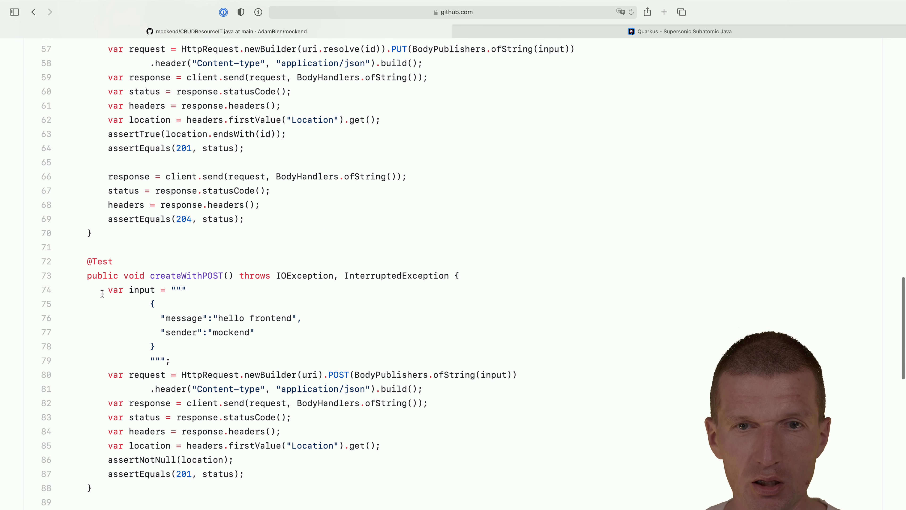
scroll("down", 3)
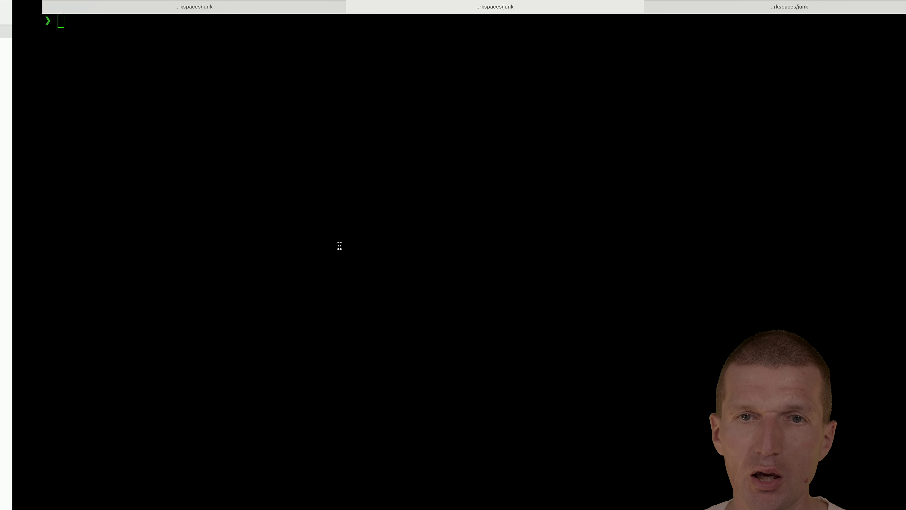
Start the Mockend server with startMockend.sh
type("ls")
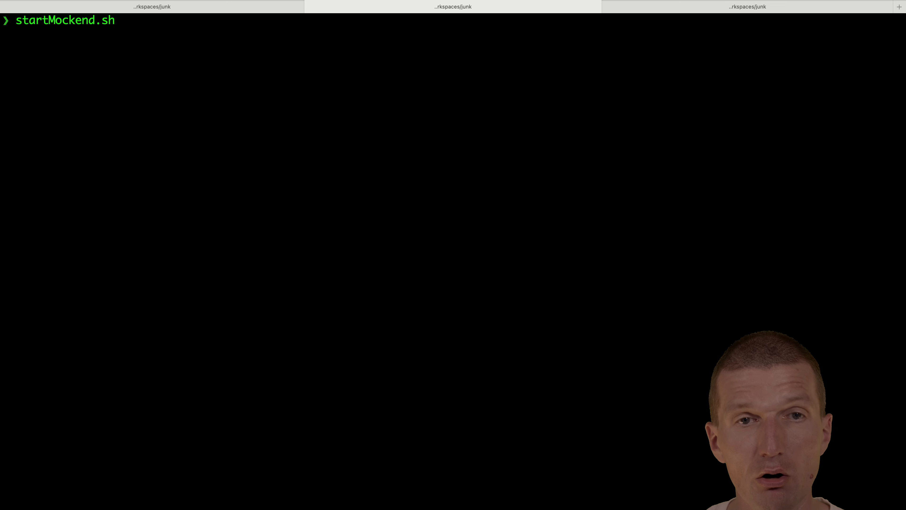
key("Return")
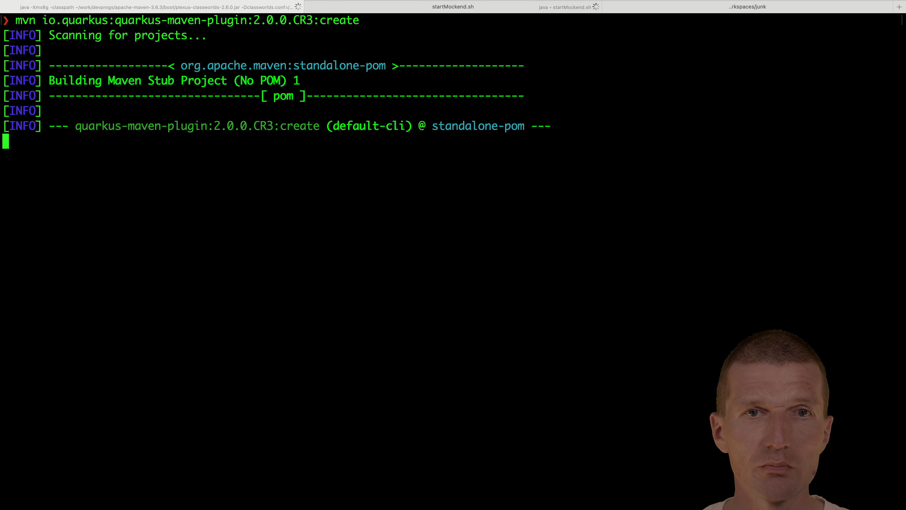
Generate a Quarkus project 'testing' in group airhacks with defaults and open it via code
type("airhacks")
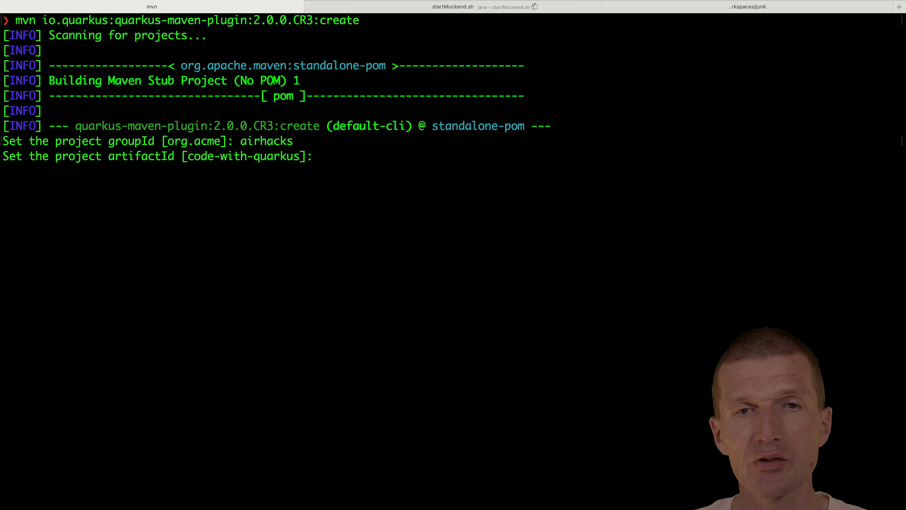
type("testing")
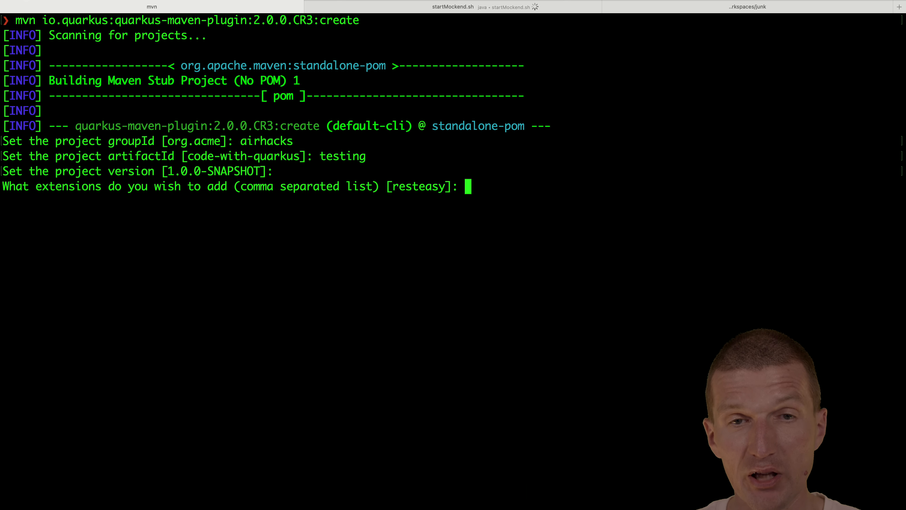
key("Return")
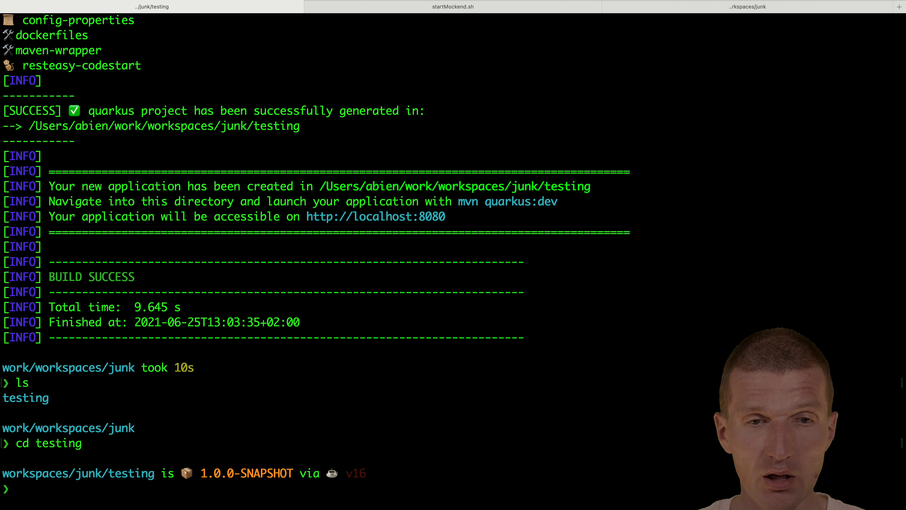
type("code")
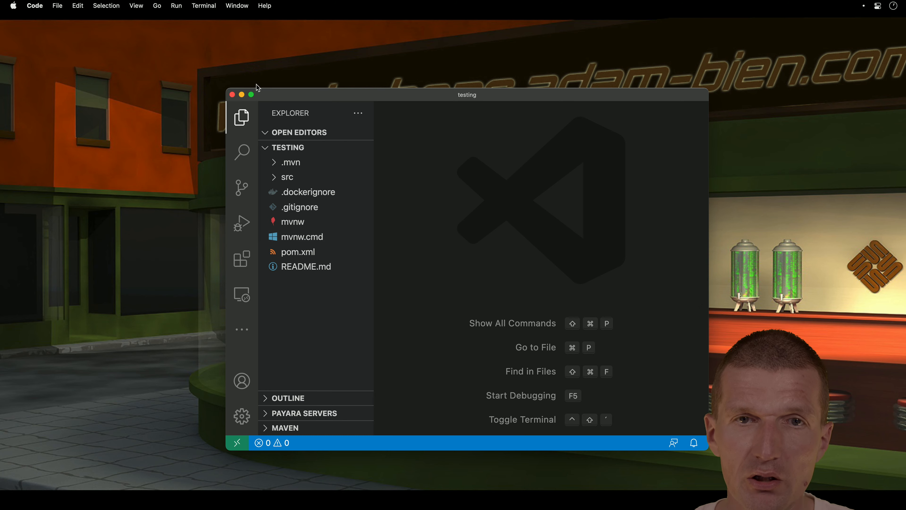
Delete the java/airhacks folder from src/main
left_click(251, 95)
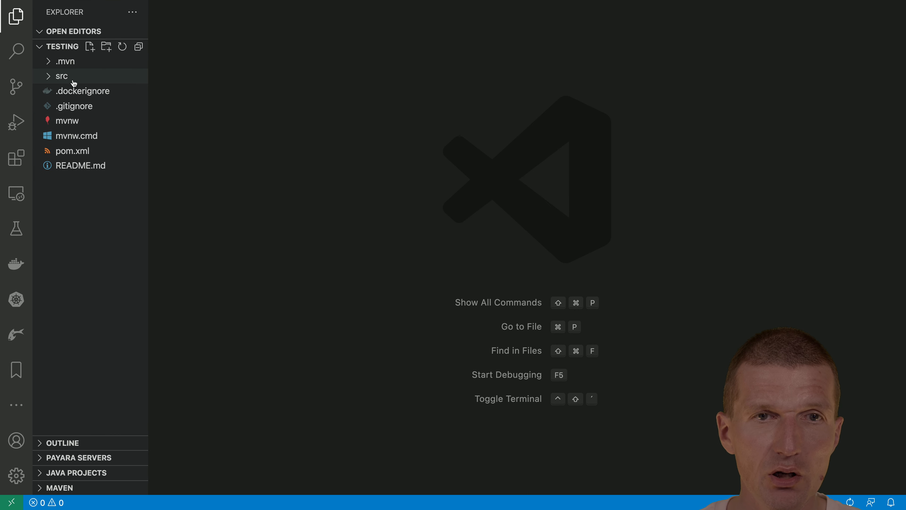
left_click(61, 90)
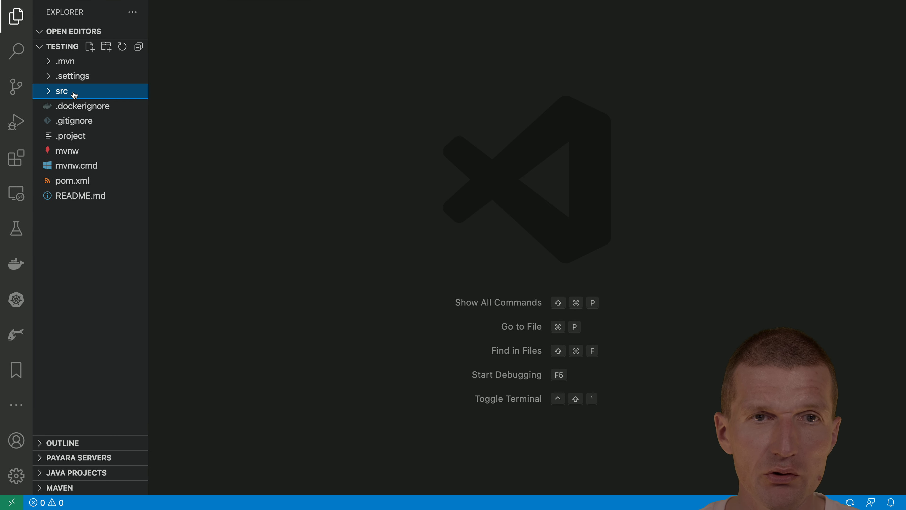
left_click(61, 90)
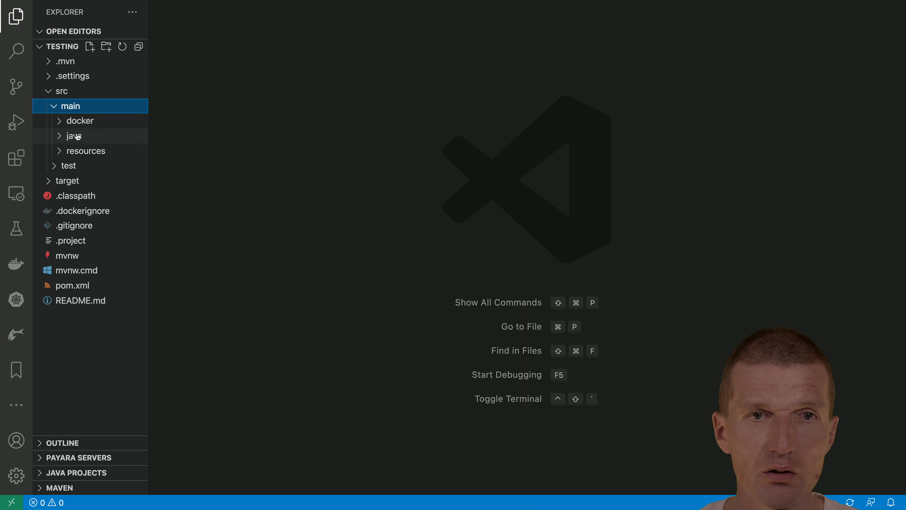
right_click(74, 136)
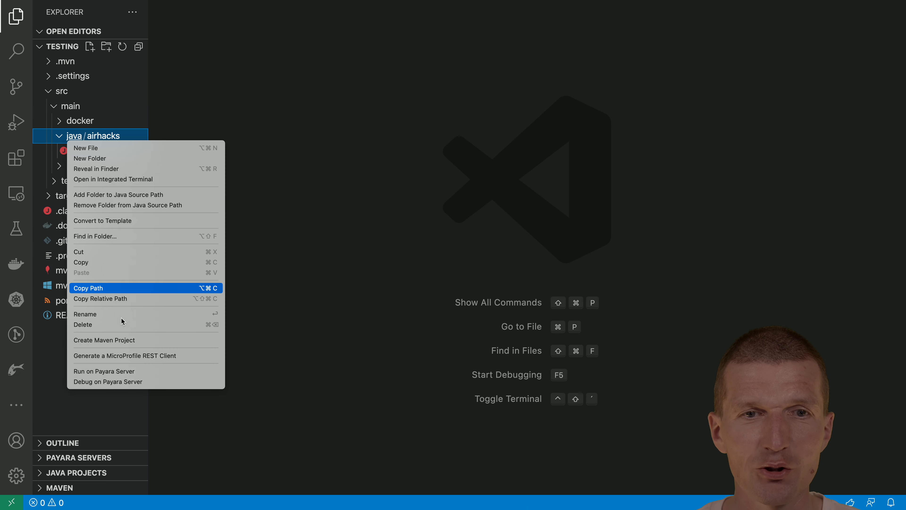
mouse_move(122, 325)
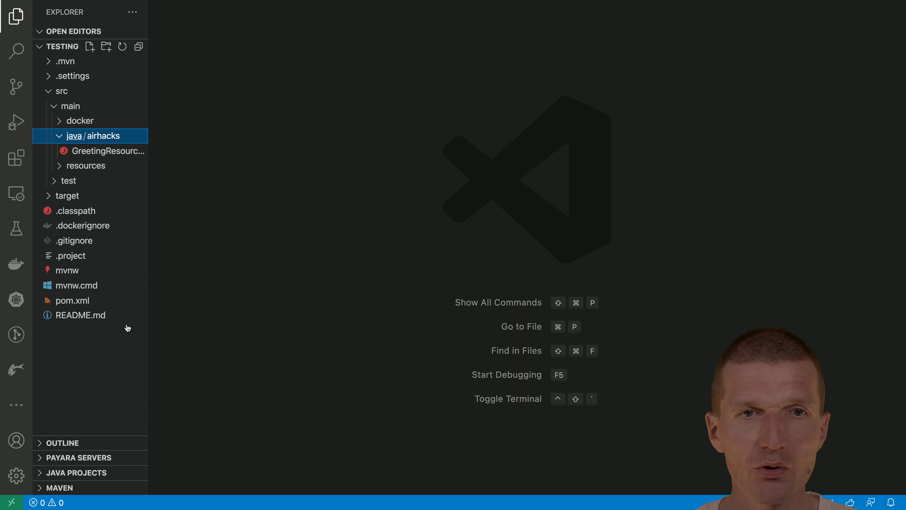
left_click(74, 136)
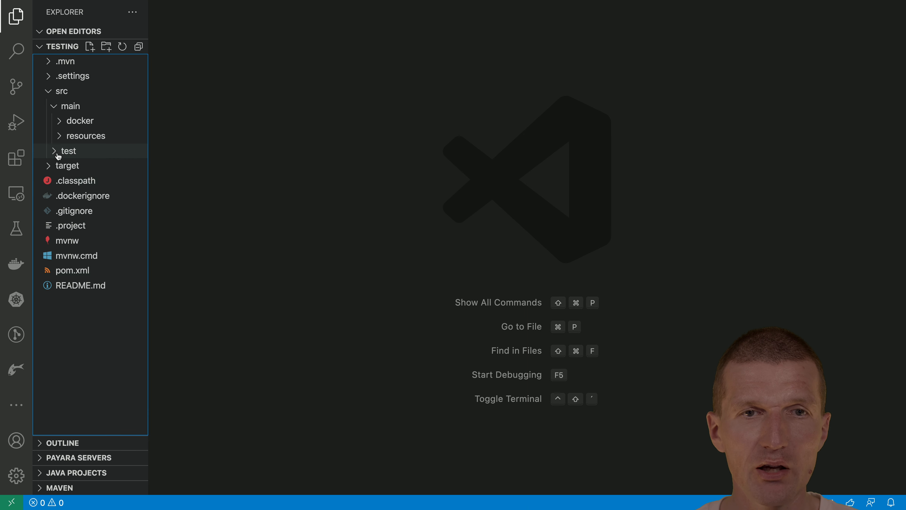
Delete NativeGreetingResourceIT and empty testHelloEndpoint of its RestAssured assertions
left_click(67, 151)
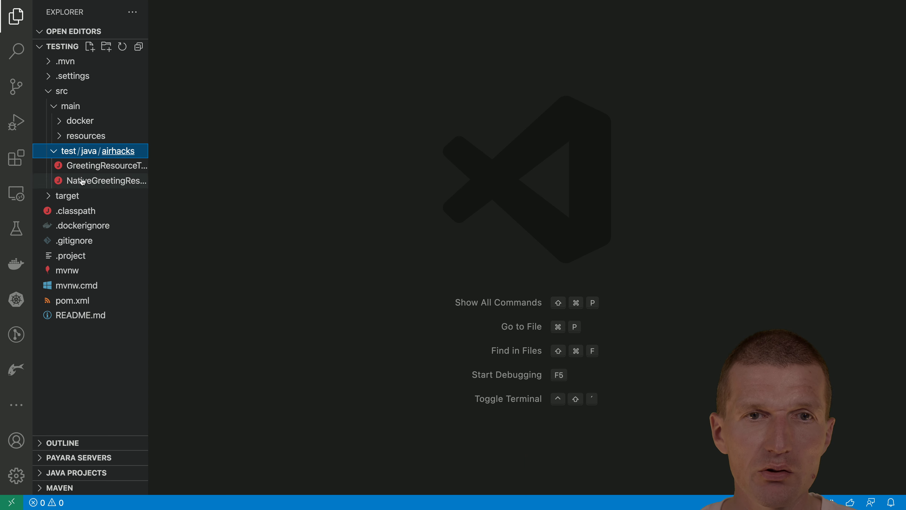
right_click(107, 181)
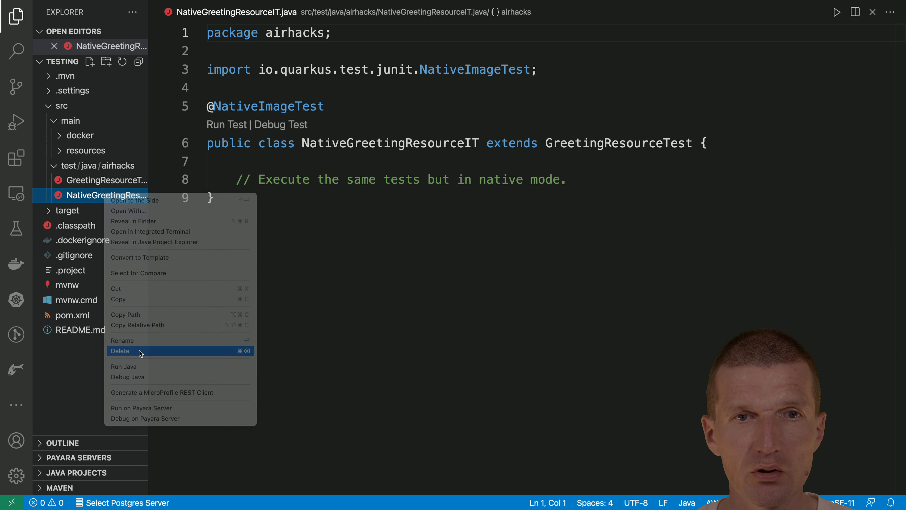
left_click(120, 350)
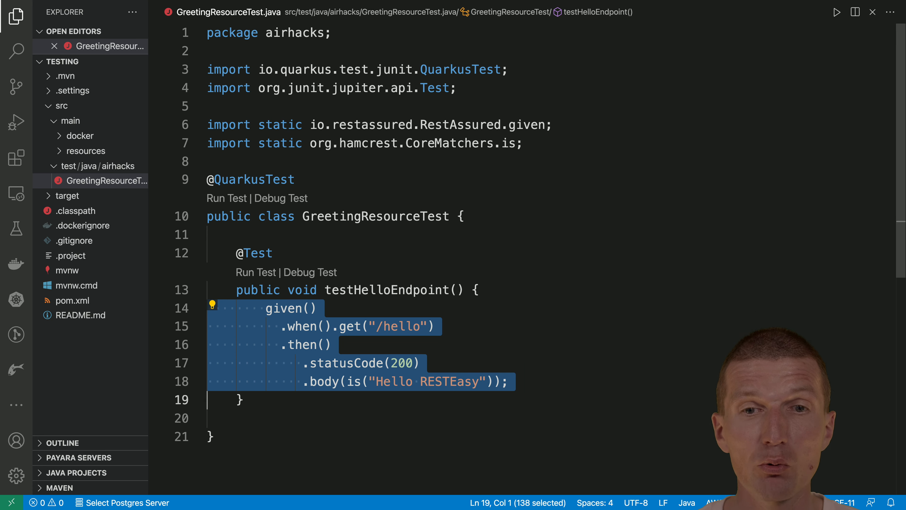
key("Delete")
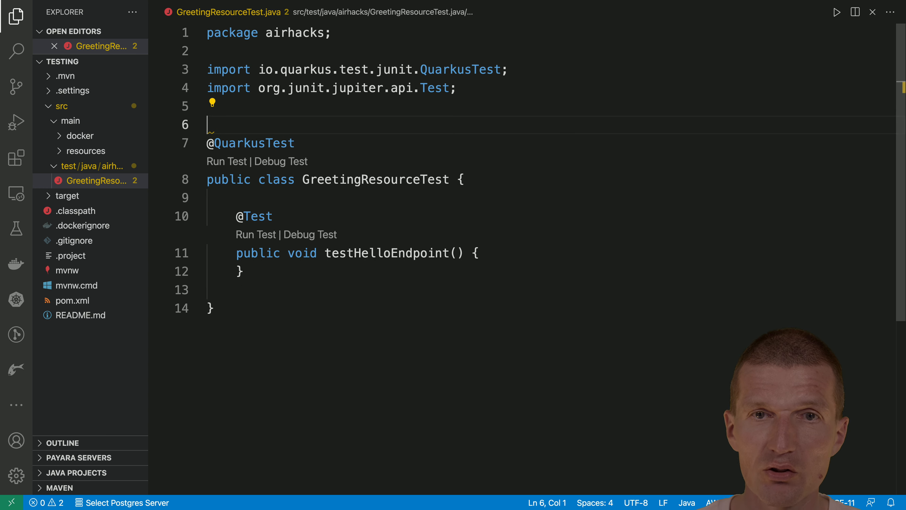
Remove the quarkus-resteasy dependency from pom.xml and add HttpRequest.newBuilder(uri) with client.send to the test
left_click(73, 300)
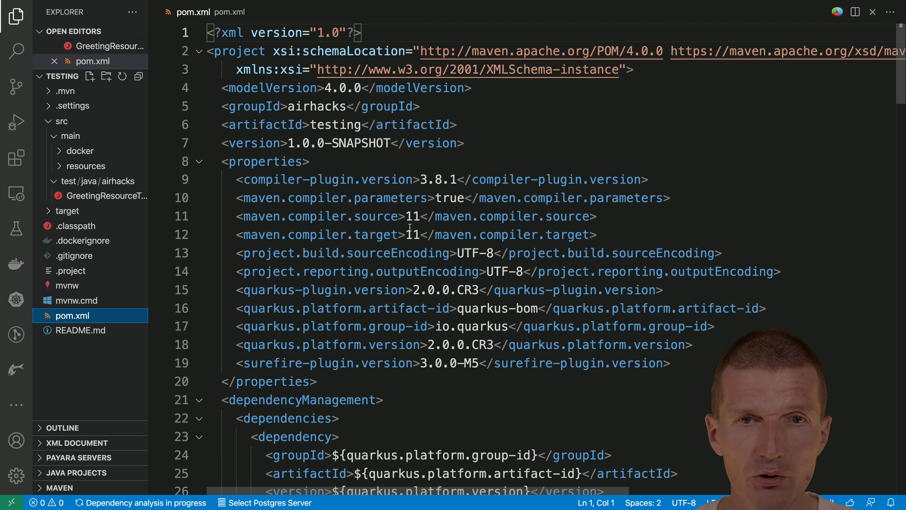
scroll("down", 3)
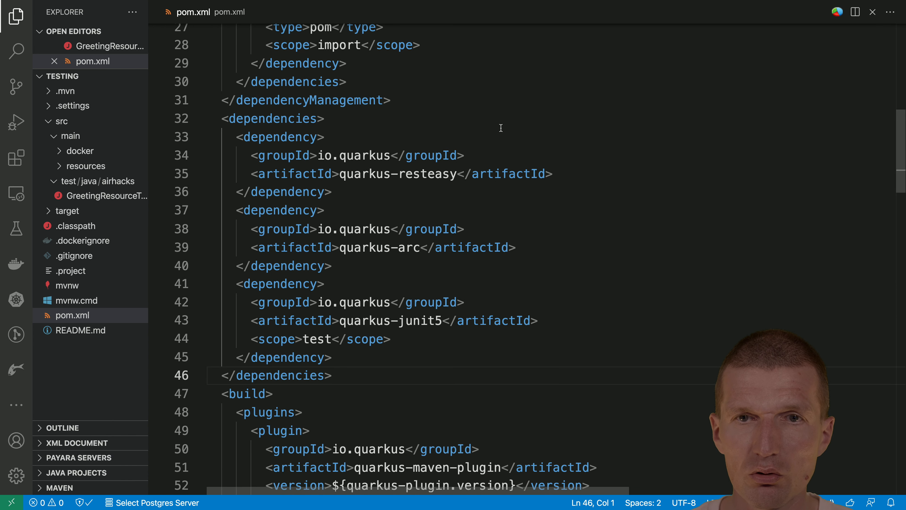
left_click(495, 136)
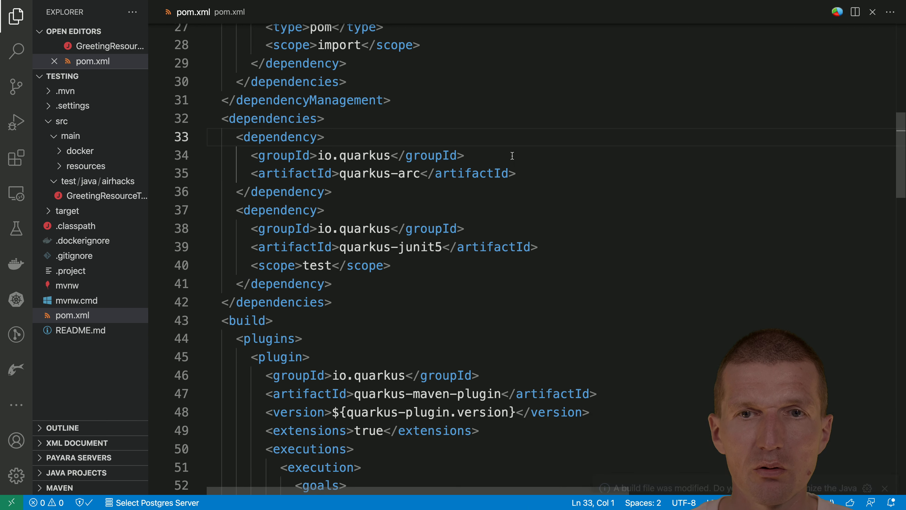
left_click(106, 196)
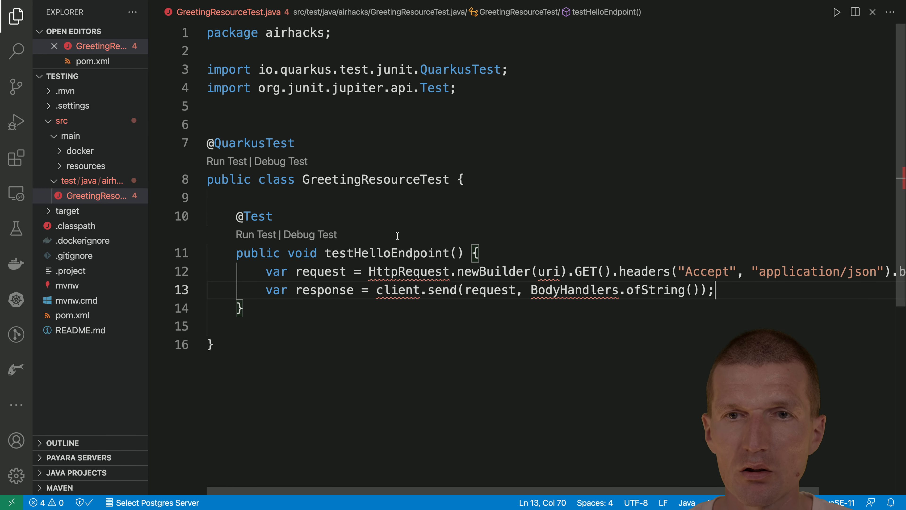
mouse_move(555, 270)
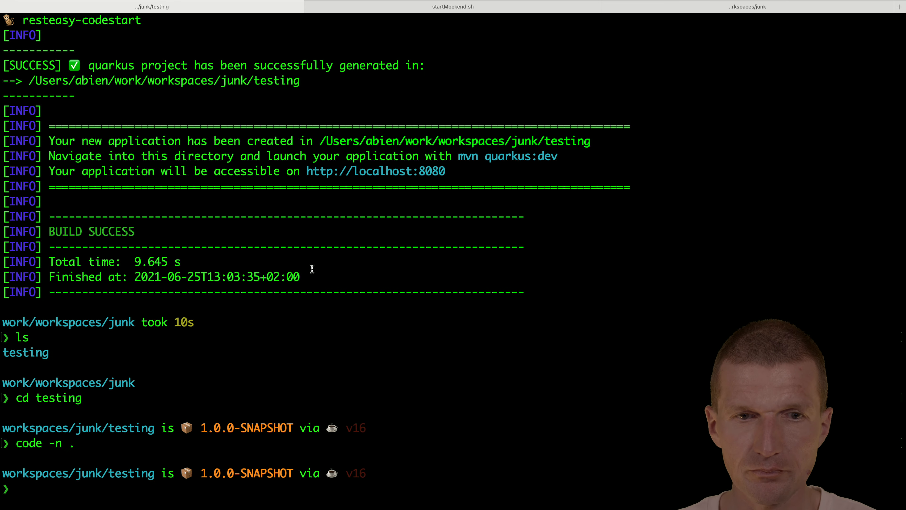
left_click(453, 6)
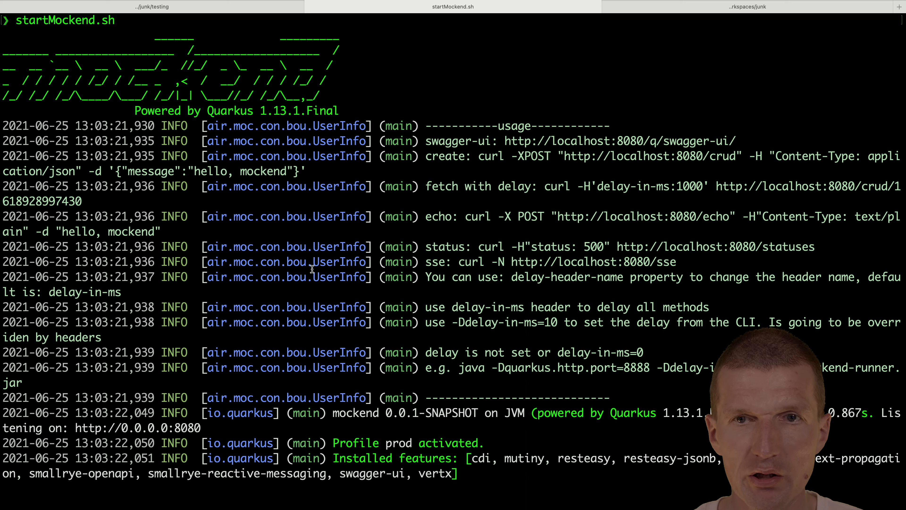
mouse_move(482, 162)
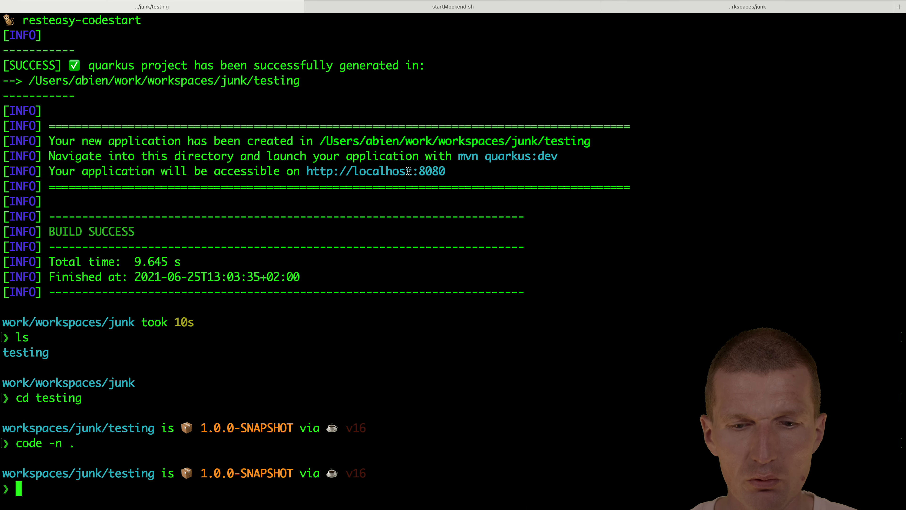
type("curl -XPOST \"http://localhost:8080/crud\" -H \"Content-Type: application/json\" -d '{\"message\":\"hello, mockend\"}'")
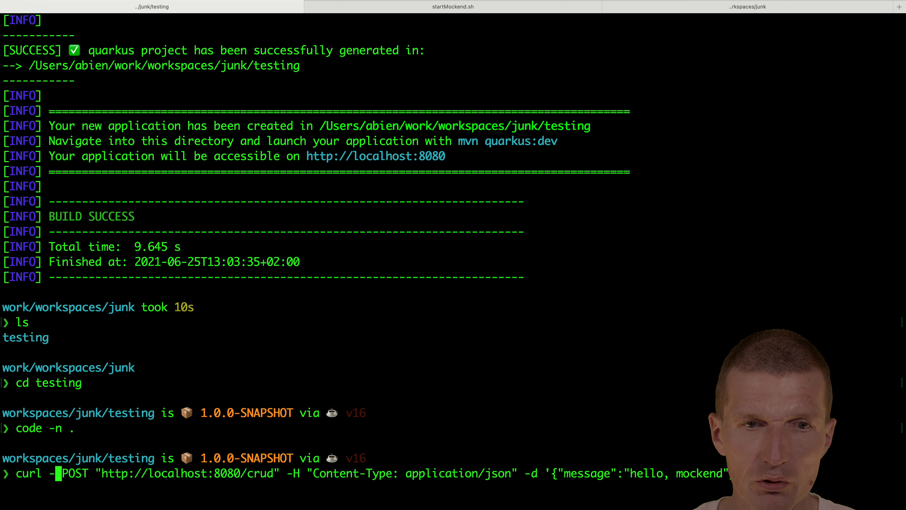
type("j")
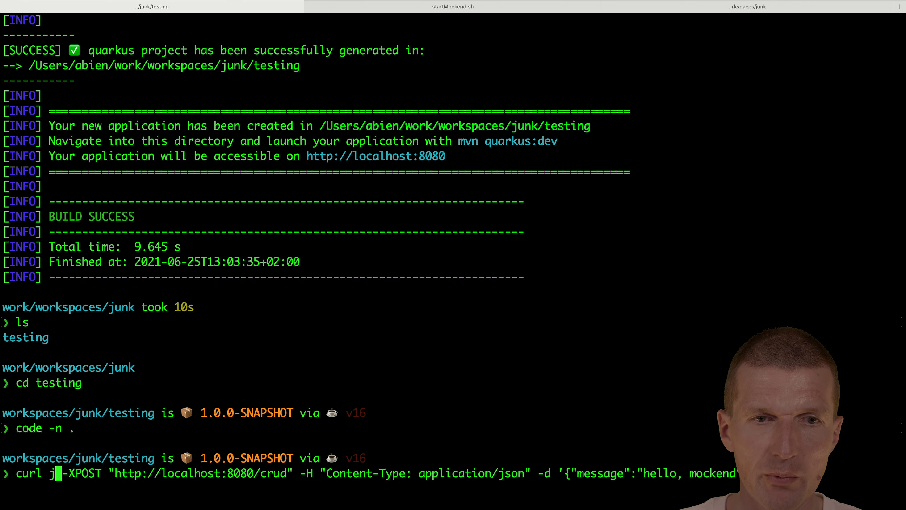
key("Return")
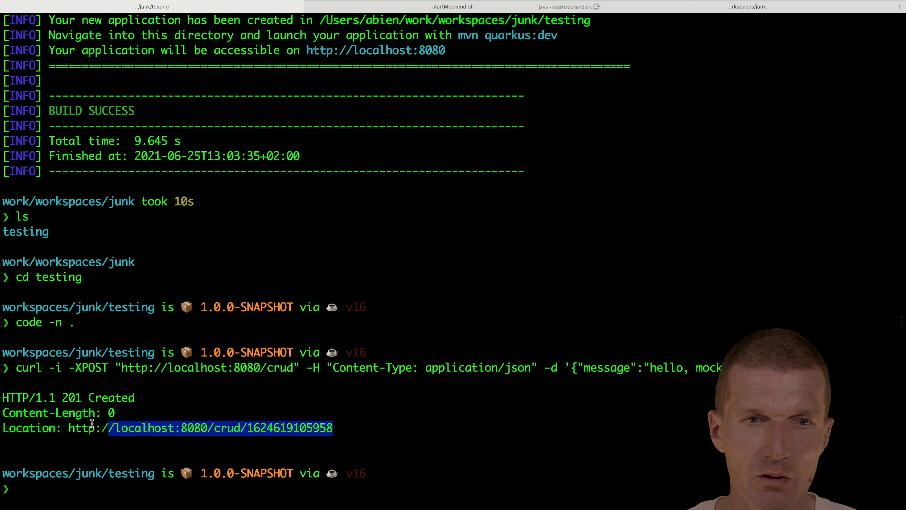
Fetch the created record back from its Location URL with curl
type("curl")
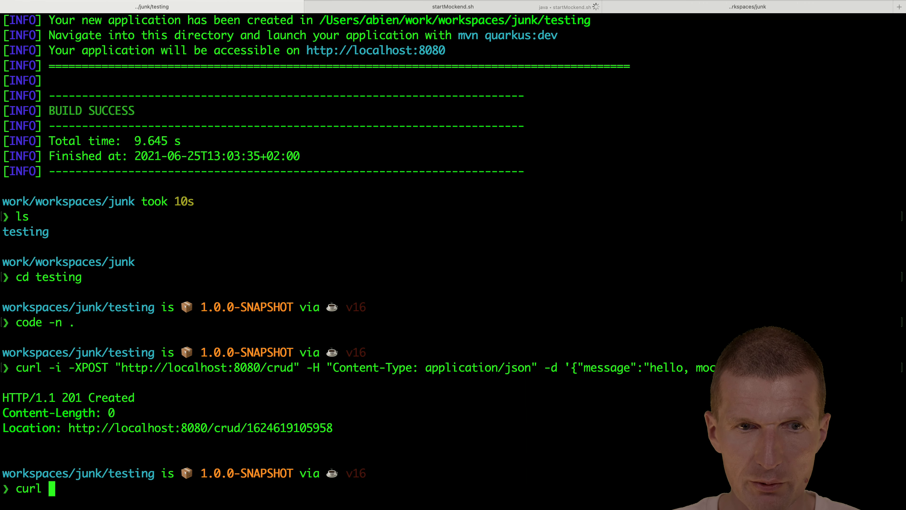
key("Return")
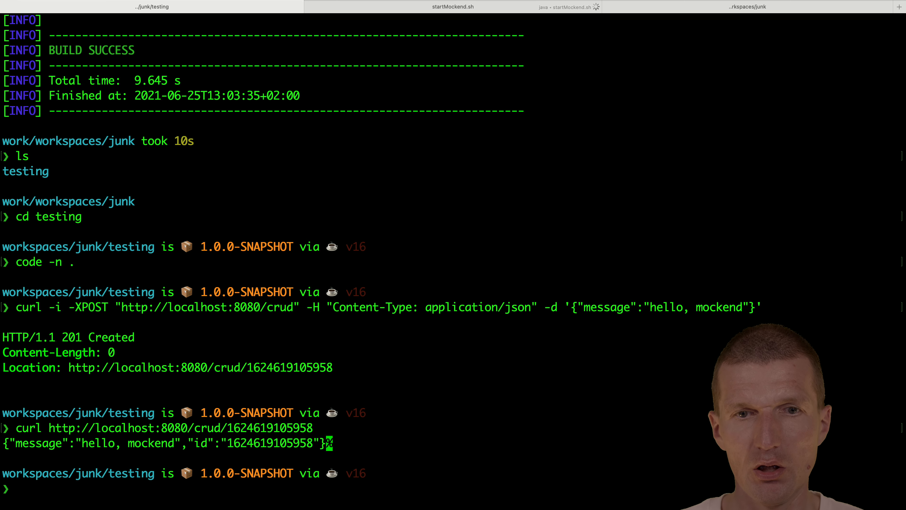
mouse_move(167, 383)
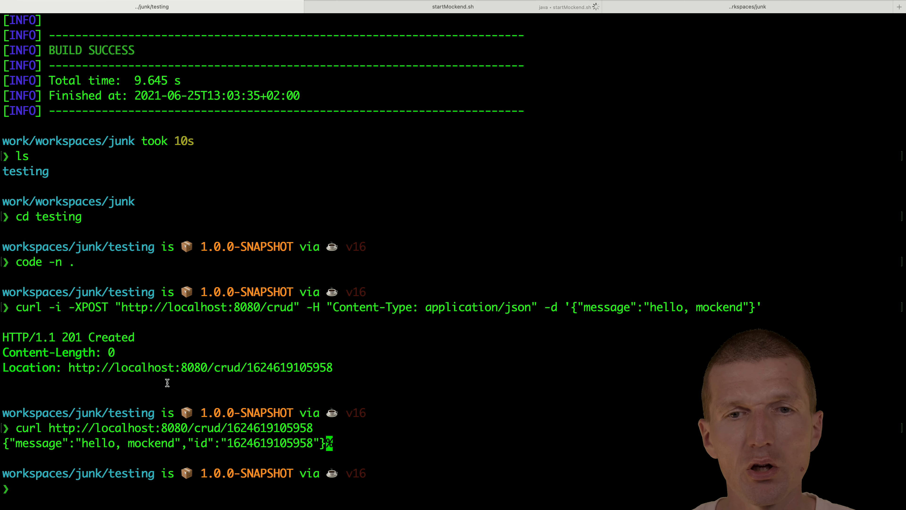
mouse_move(429, 499)
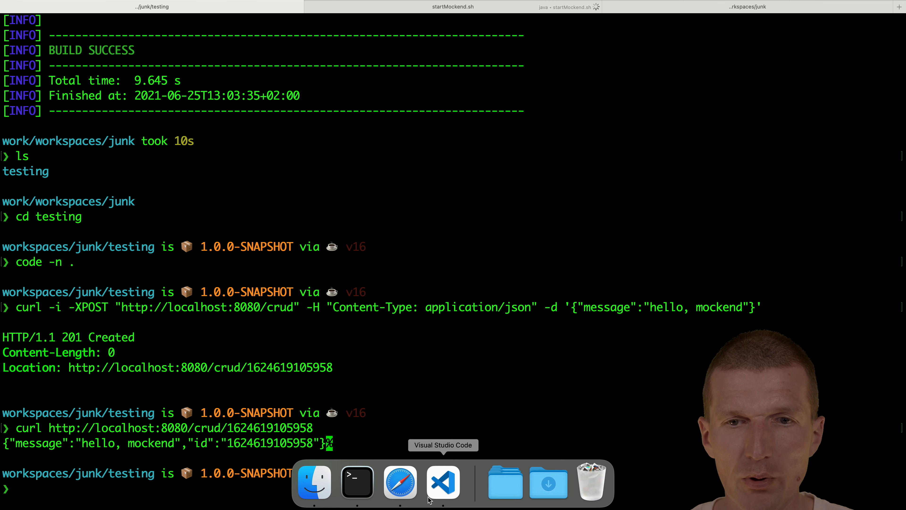
left_click(443, 481)
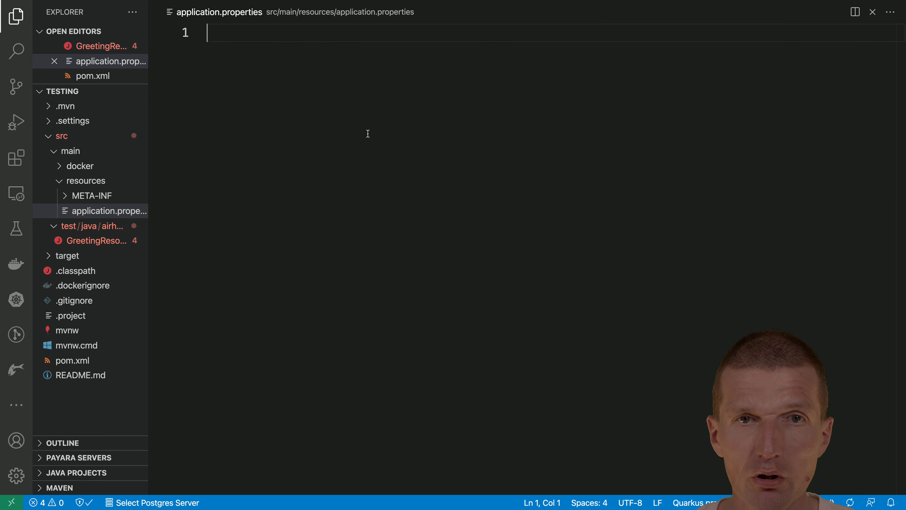
type("service.uri")
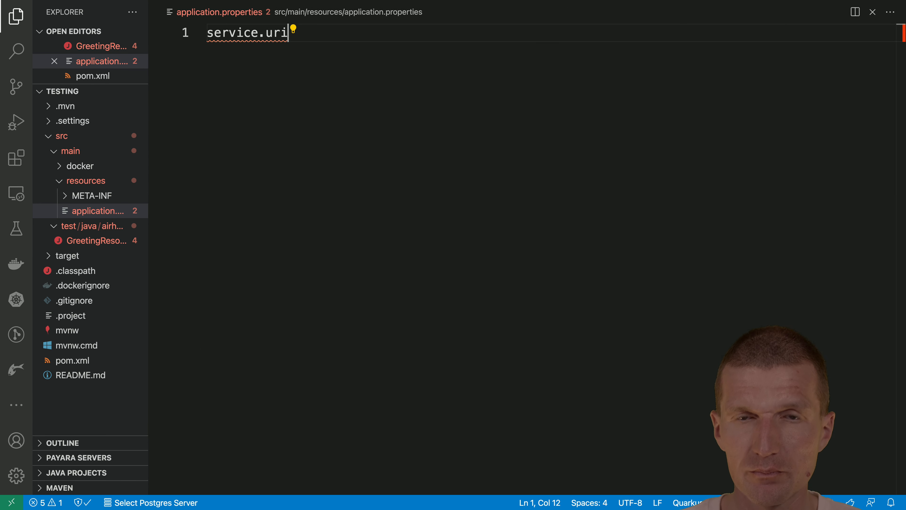
type("=http://localhost:8080/crud/1624619105958")
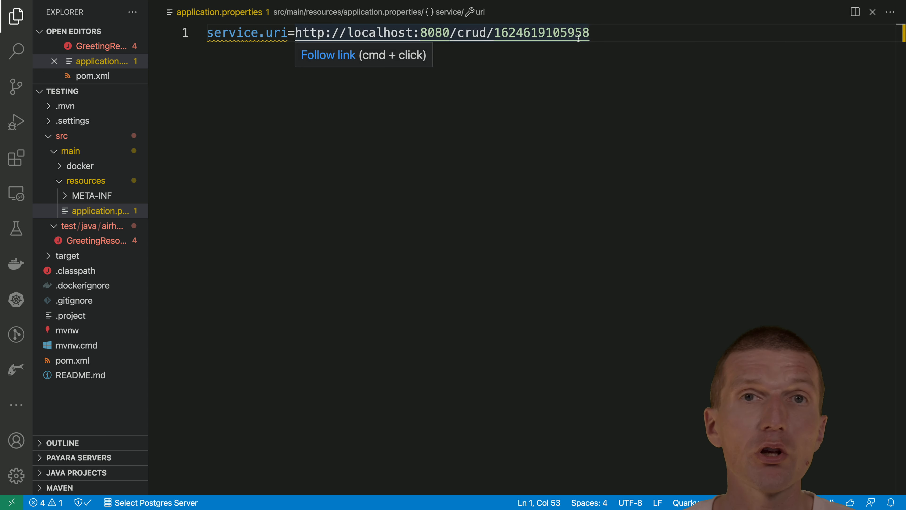
mouse_move(301, 33)
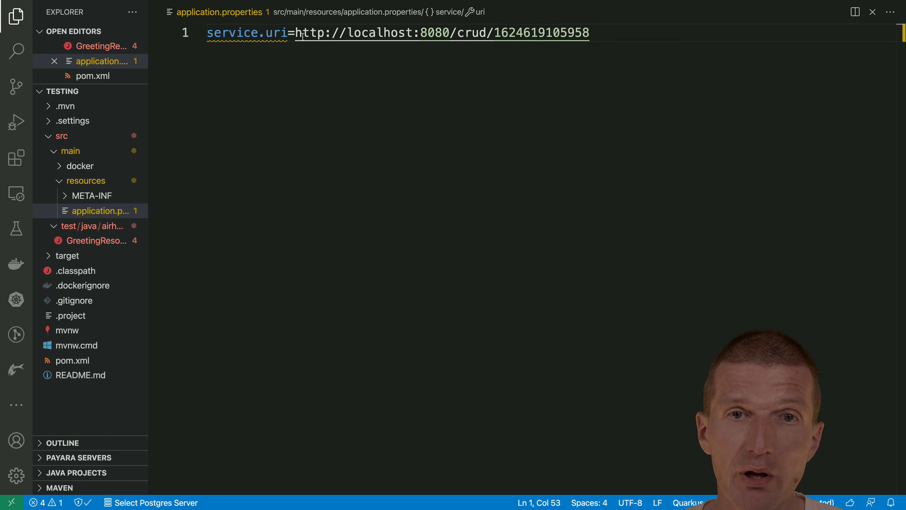
left_click_drag(297, 33, 442, 33)
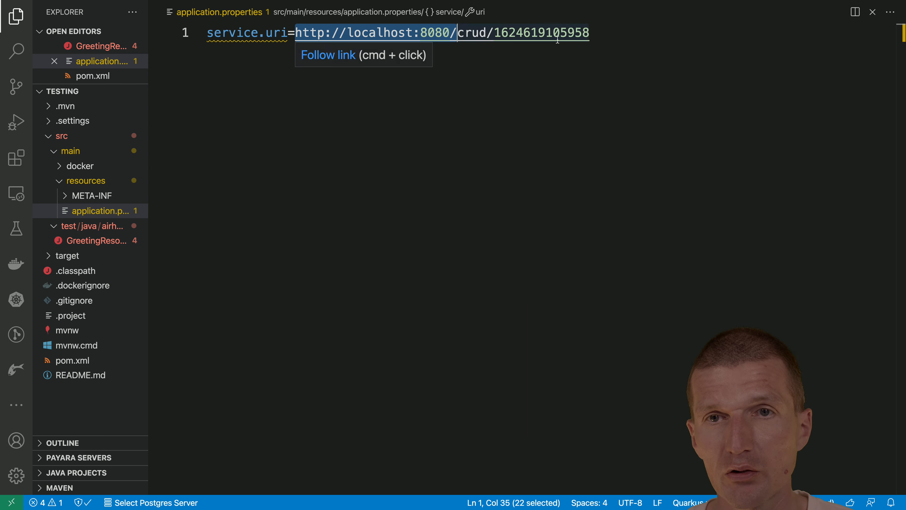
mouse_move(462, 33)
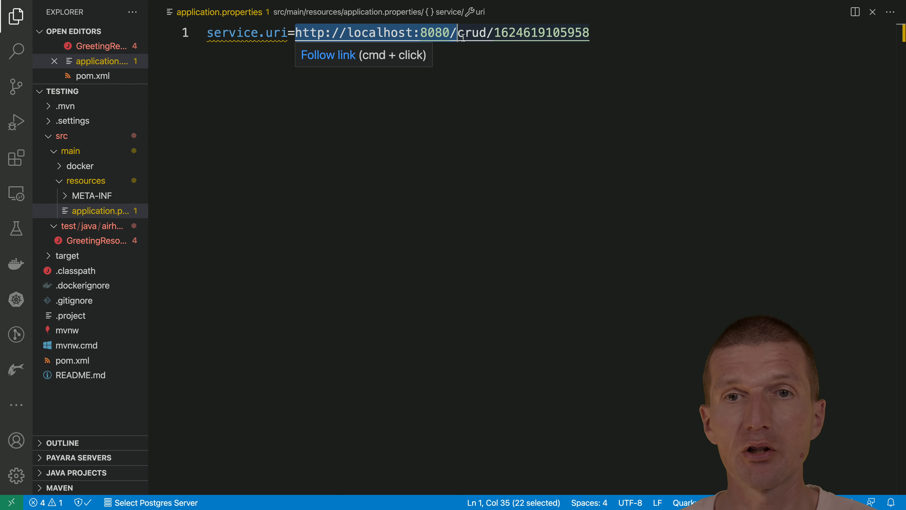
mouse_move(94, 240)
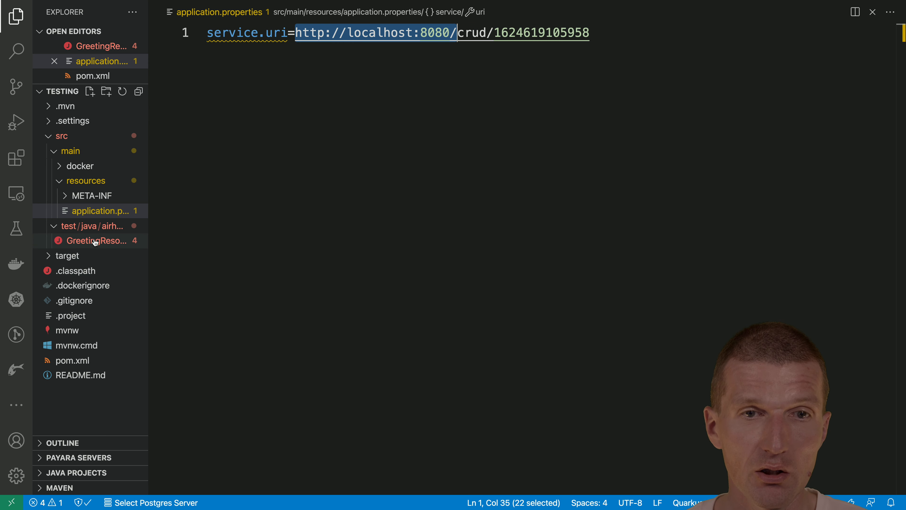
left_click(96, 240)
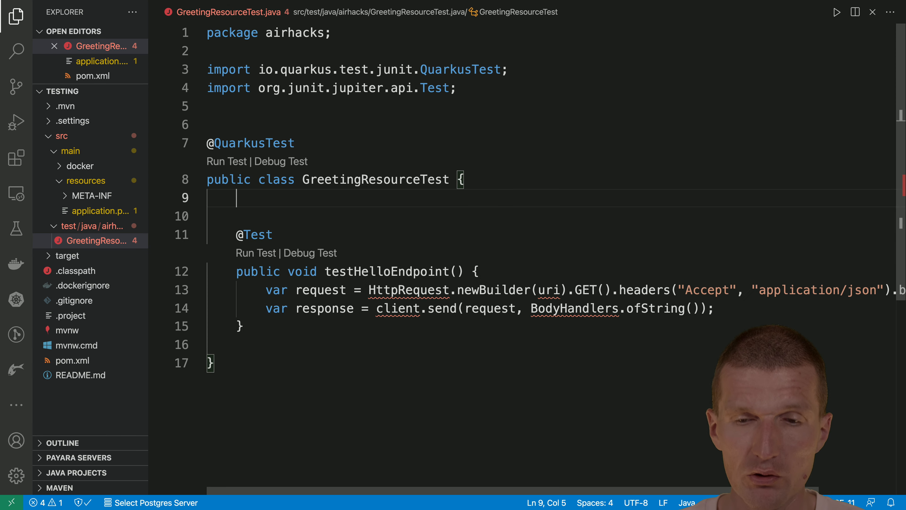
type("@Injec")
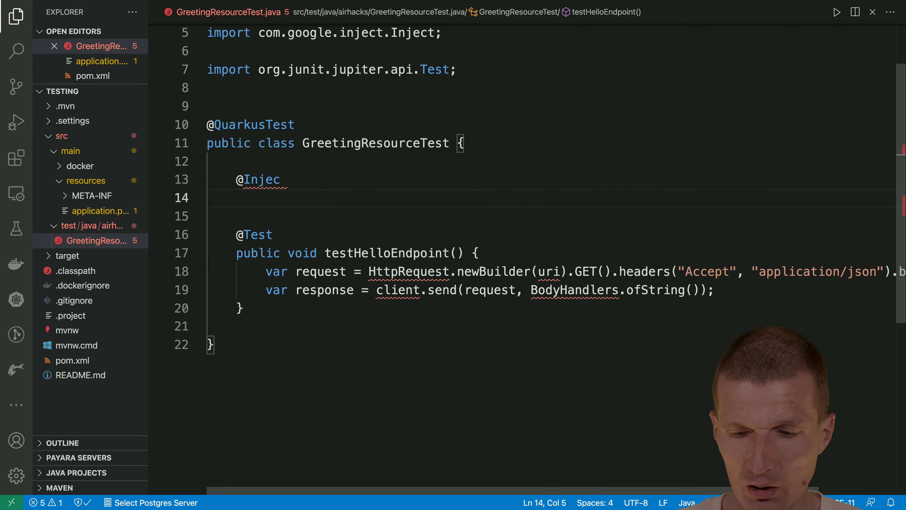
type("@")
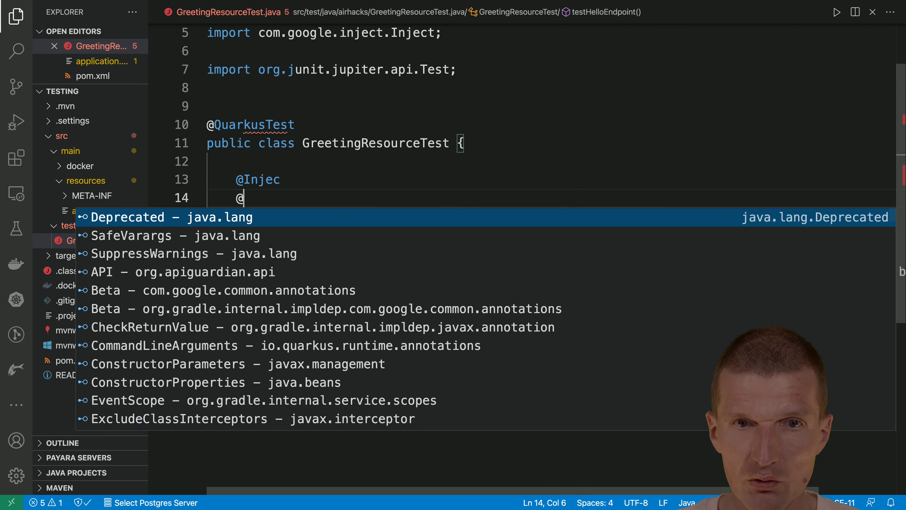
type("ConfigP")
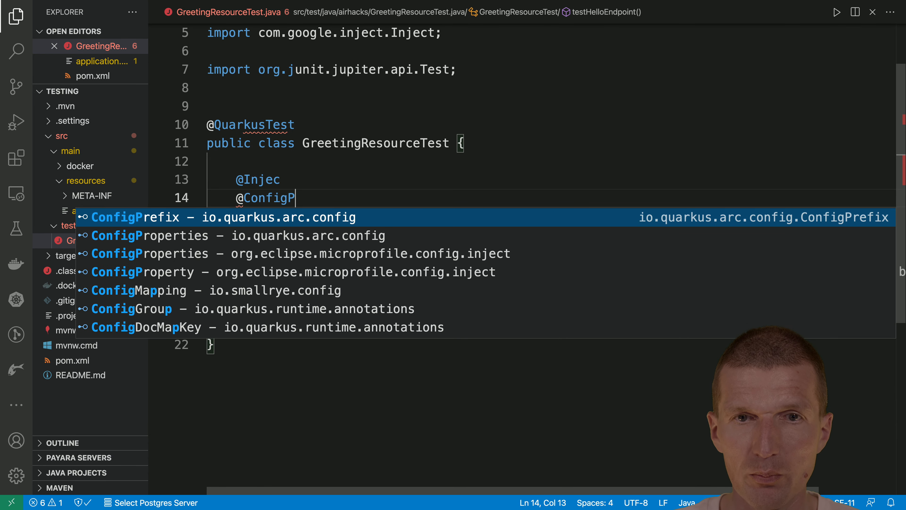
left_click(142, 271)
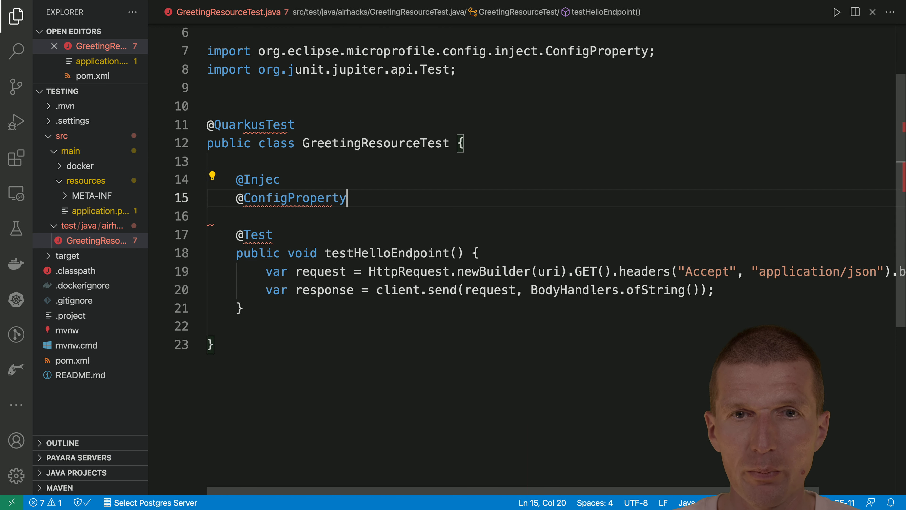
type("()")
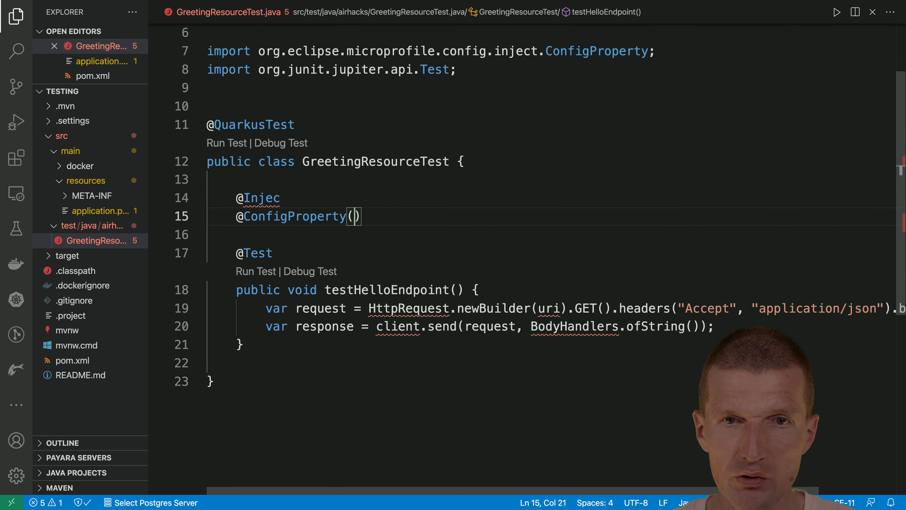
type("name")
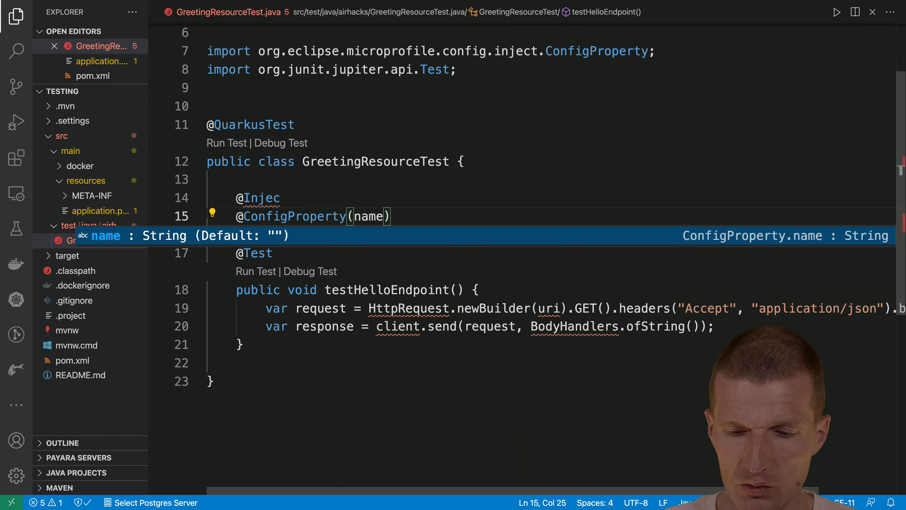
type("=\"servic\"")
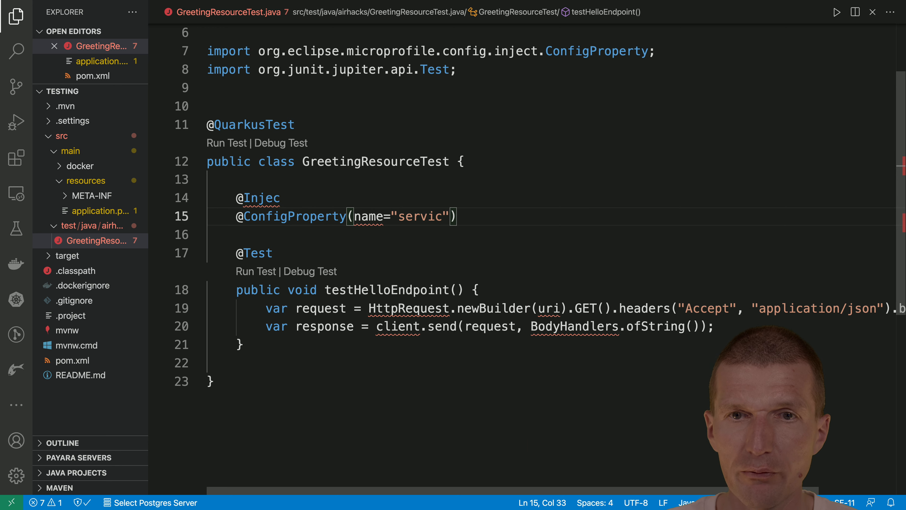
type("e.")
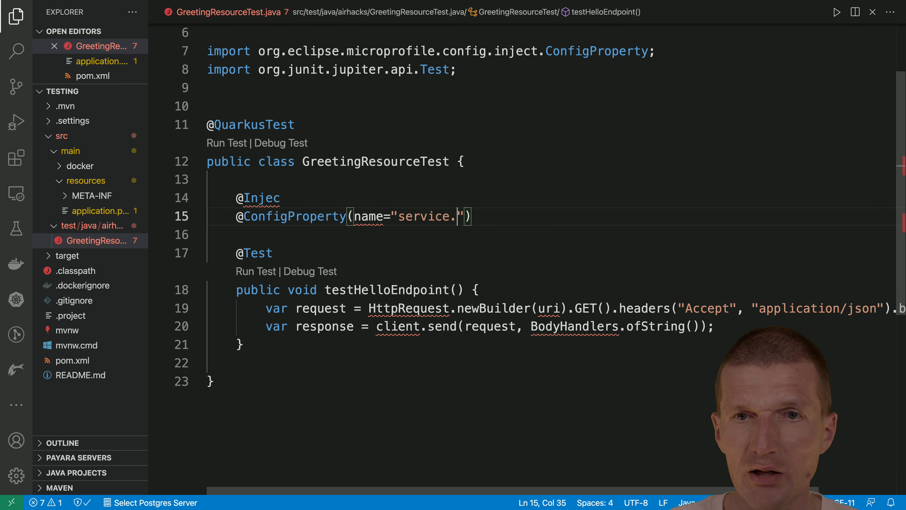
type("uri")
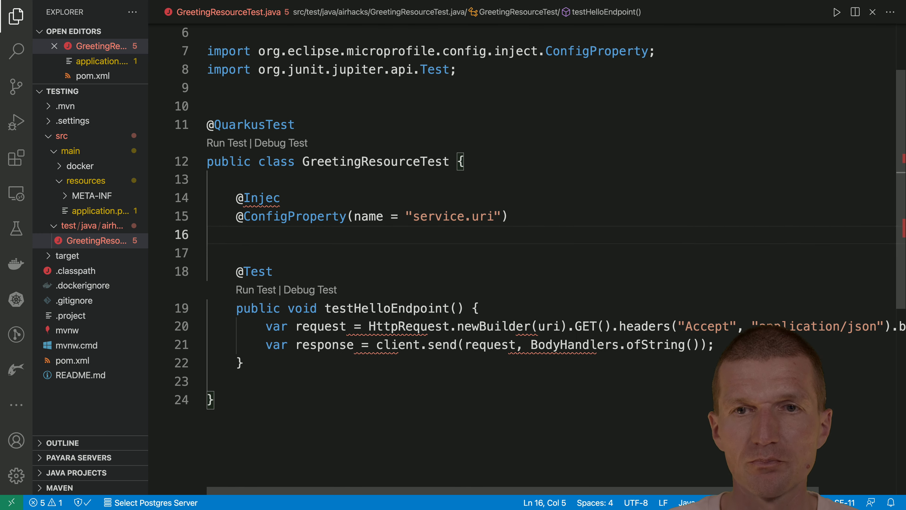
type("U")
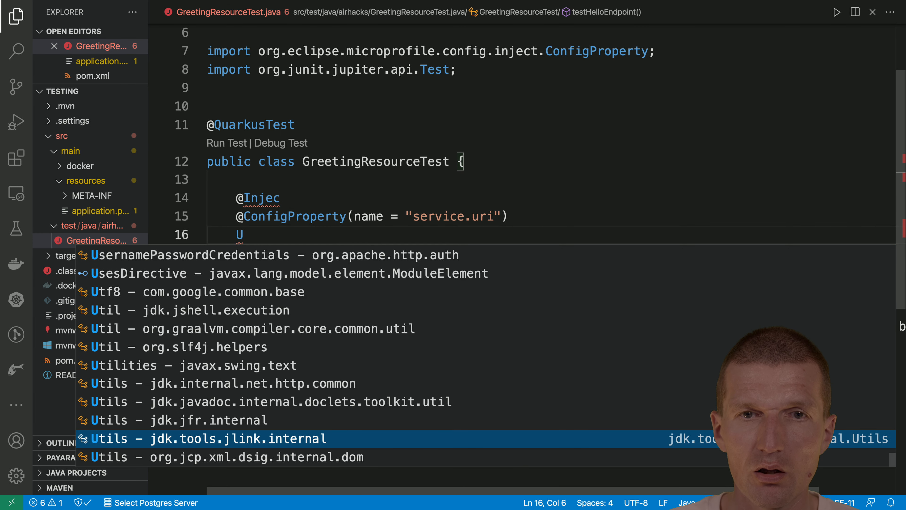
type("t")
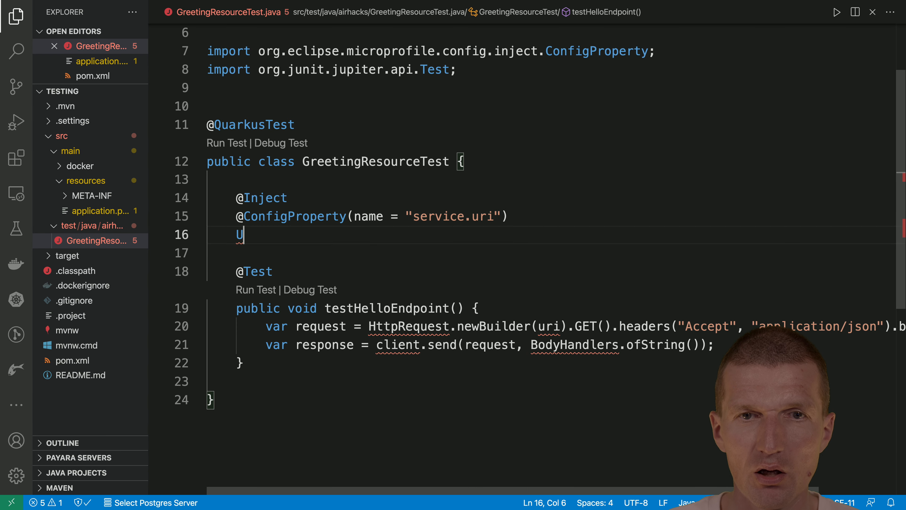
type("RI uri;")
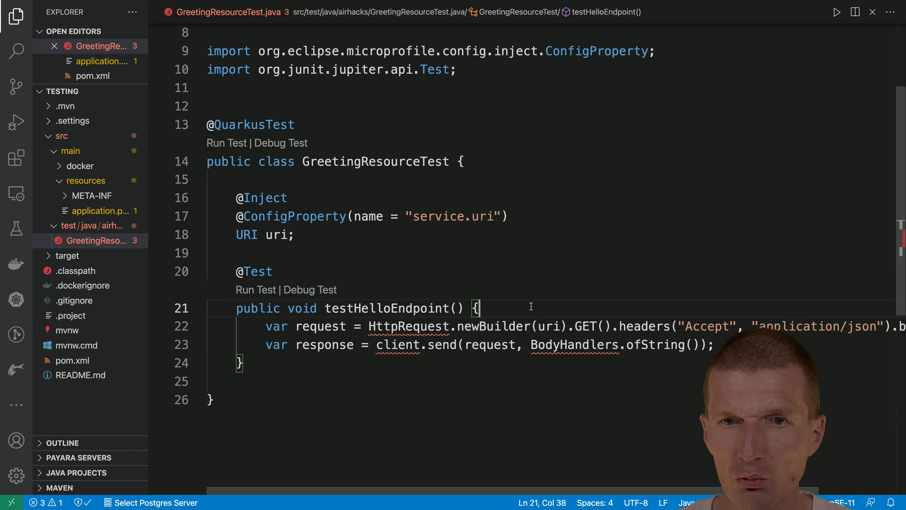
Print the injected value as "URI: " + uri inside testHelloEndpoint
type("sys.")
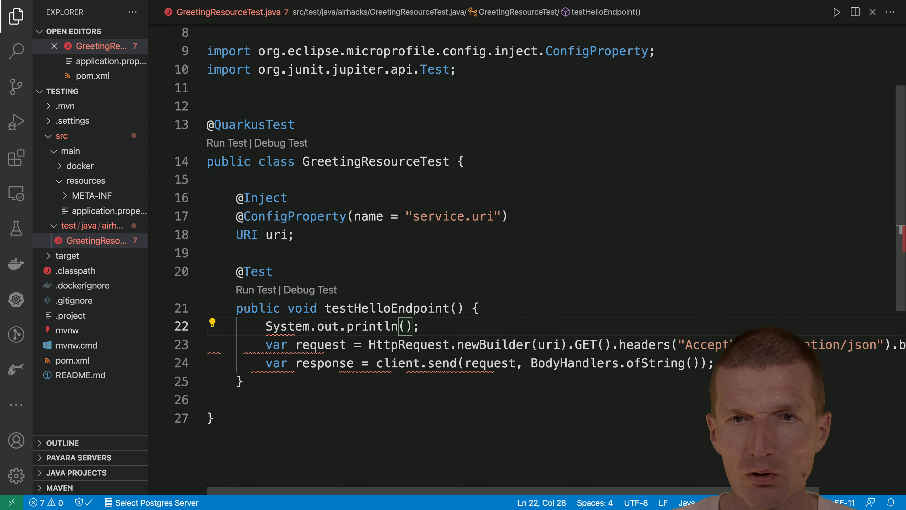
type("\"URI:\"")
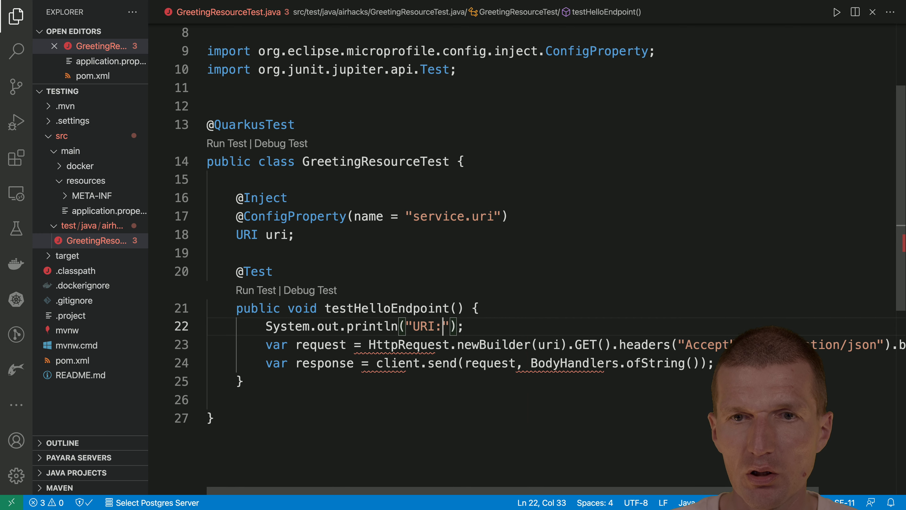
type("\" + uri")
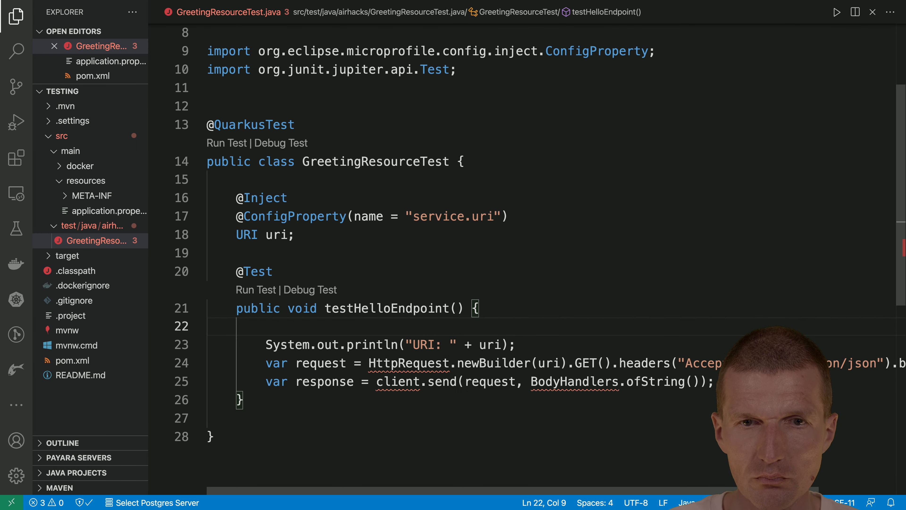
Create var client = HttpClient.newHttpClient() and add a throws declaration via quick fix
type("sy")
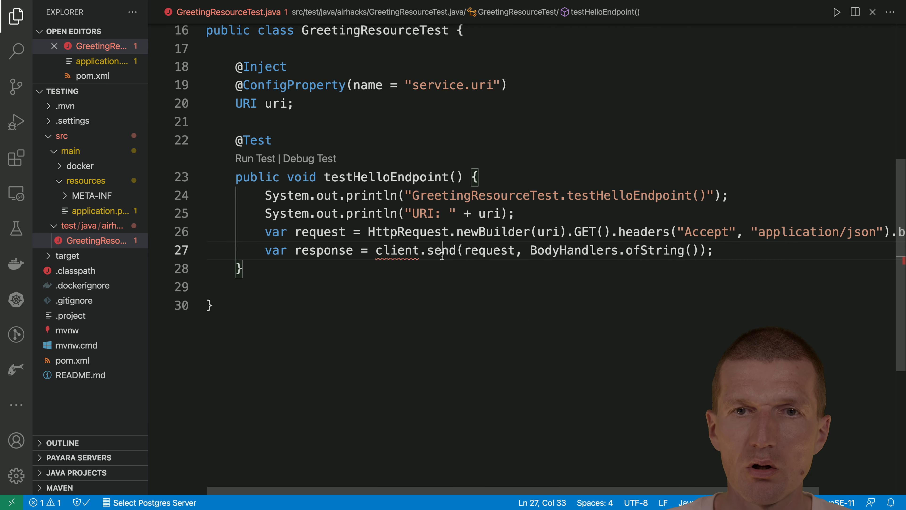
type("HttpClient.newHttpClient();")
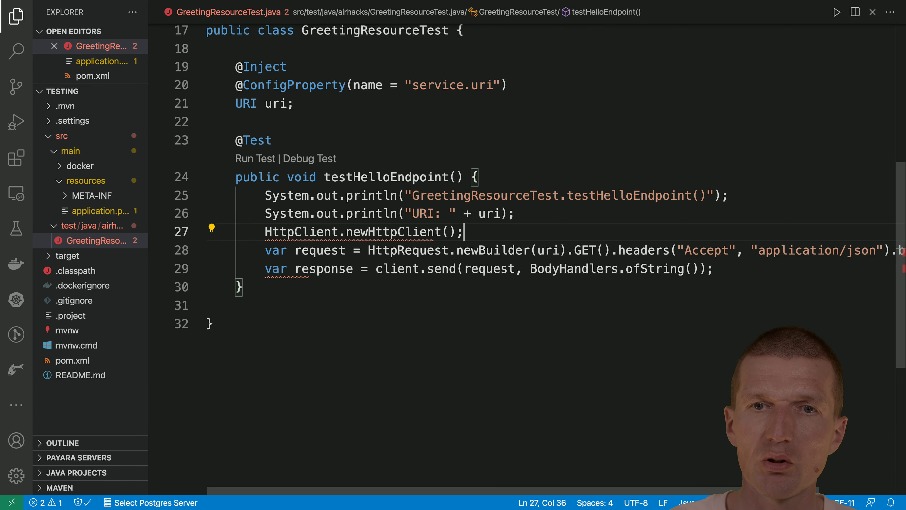
type("var client =")
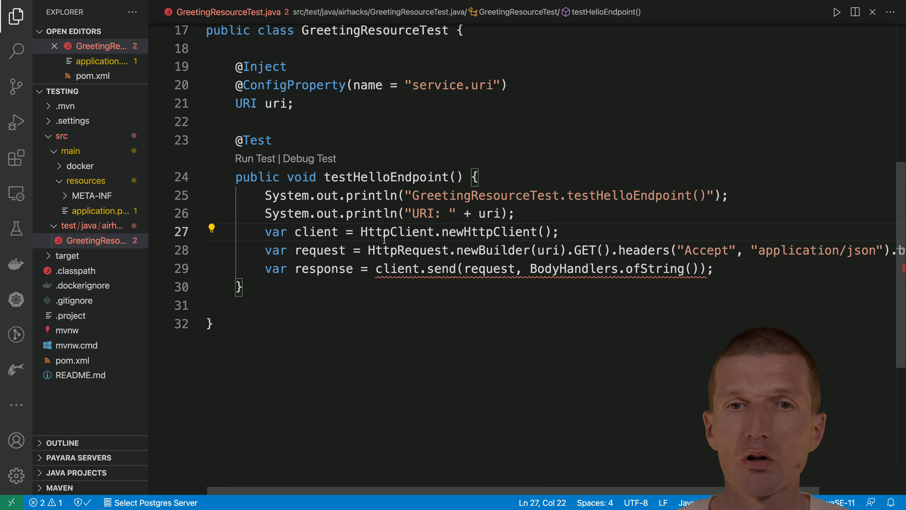
left_click(421, 268)
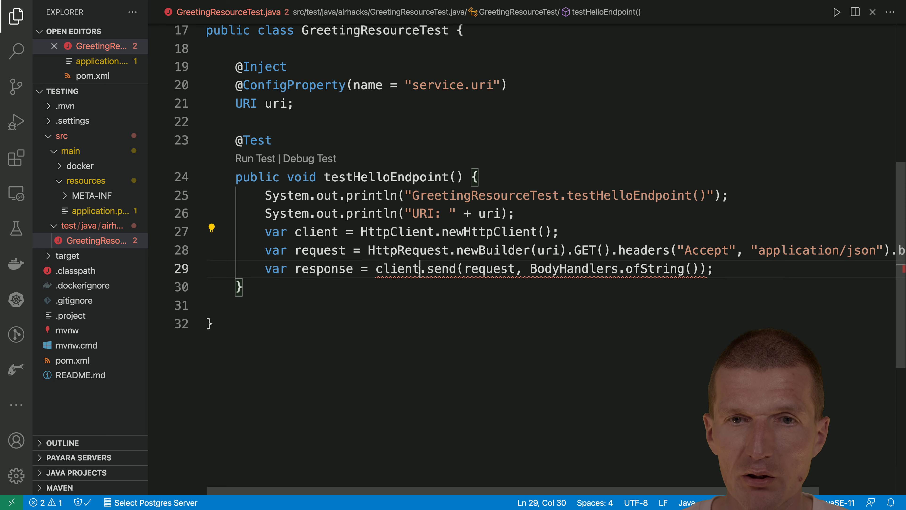
left_click(211, 265)
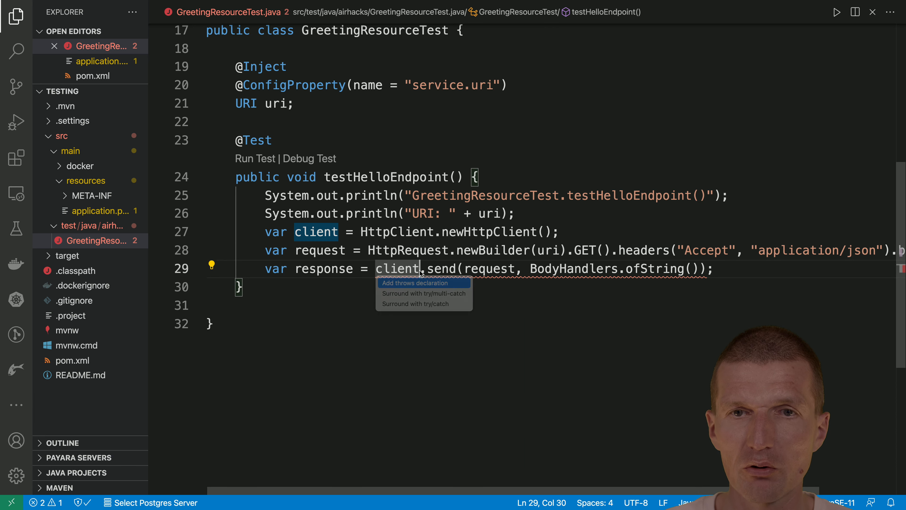
left_click(415, 283)
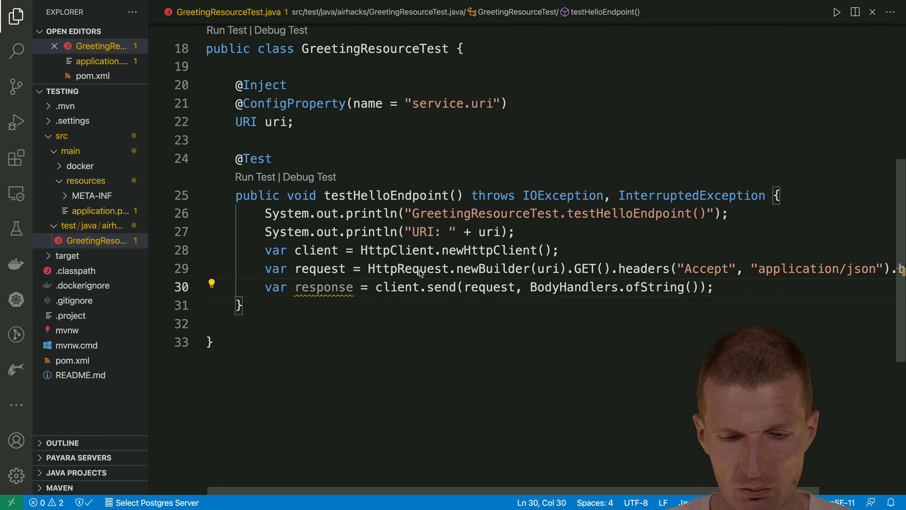
Store response.body() in var body and print it as "Body: " + body
type("response.body(")
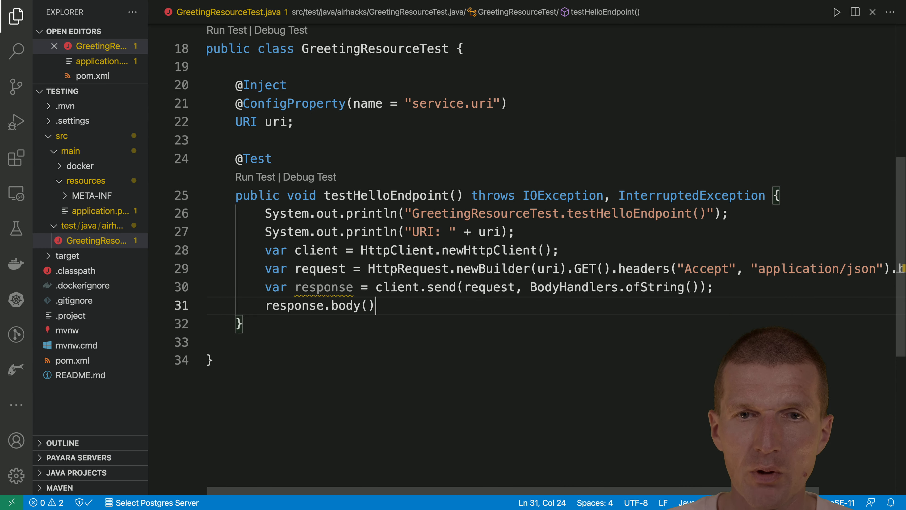
mouse_move(409, 269)
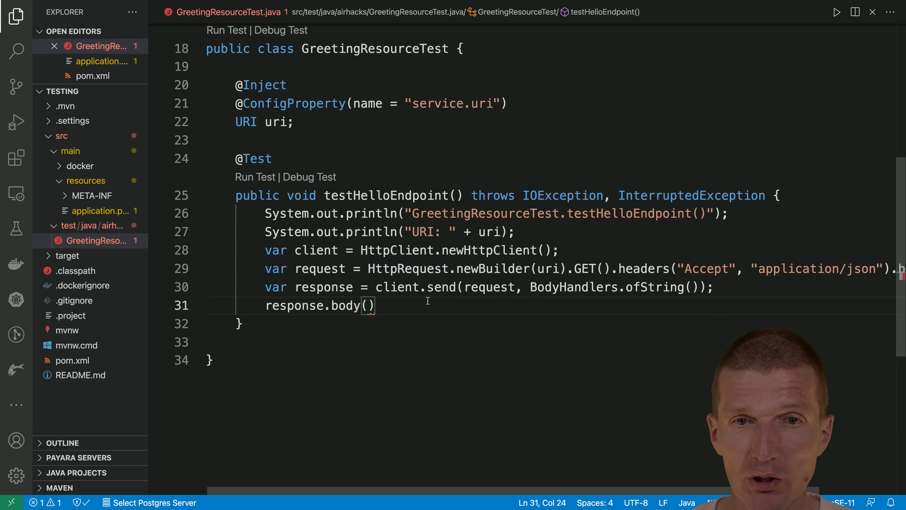
type("var")
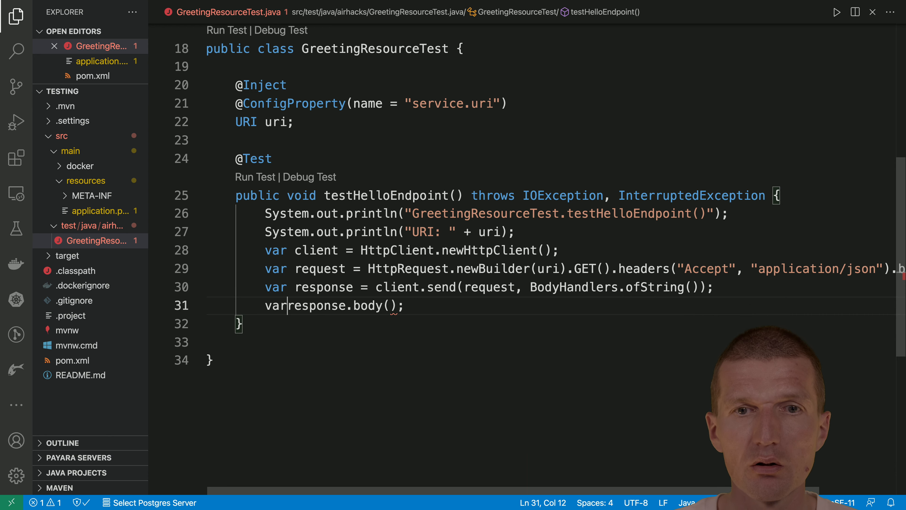
type("body =")
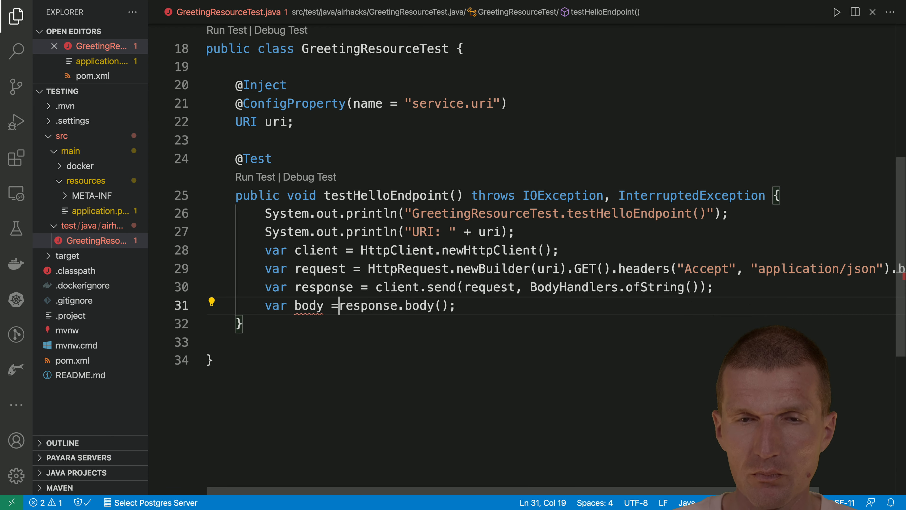
type("sys")
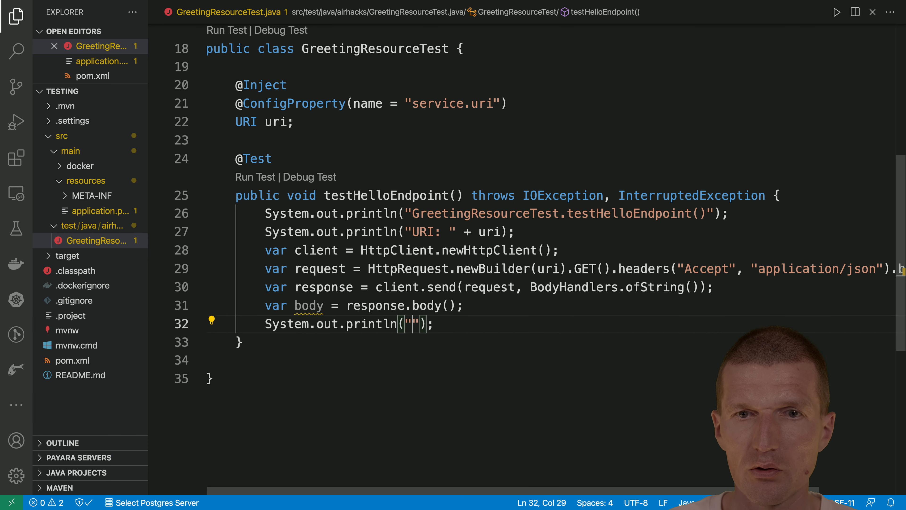
type("Body:")
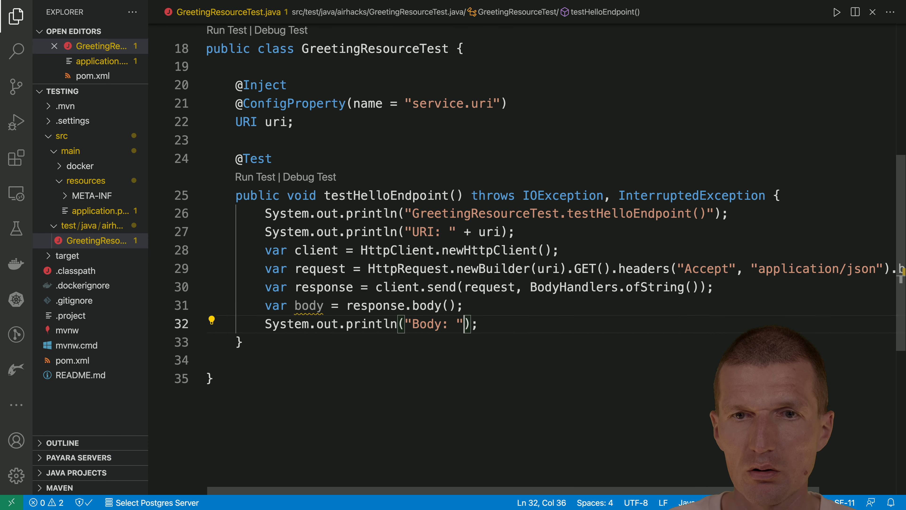
type("+")
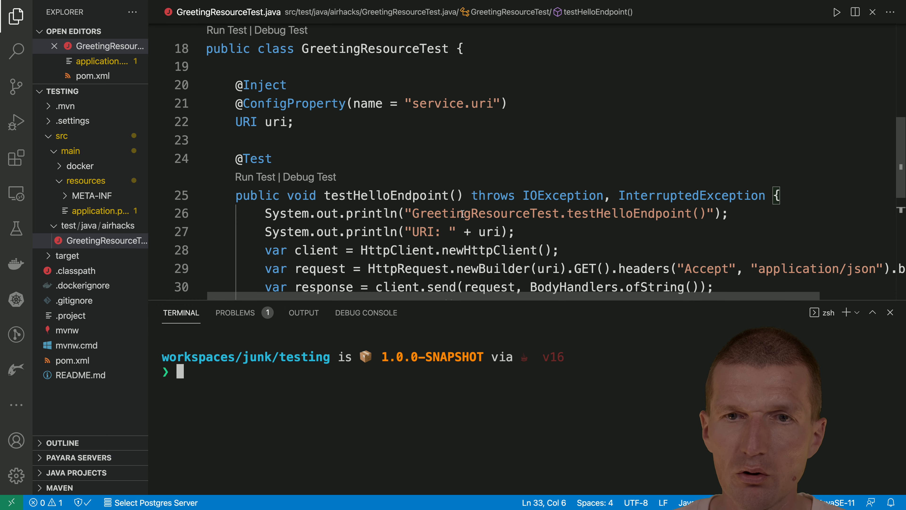
Run mvn compile quarkus:dev so continuous testing prints the URI and hello, mockend body with tests passing
scroll("down", 3)
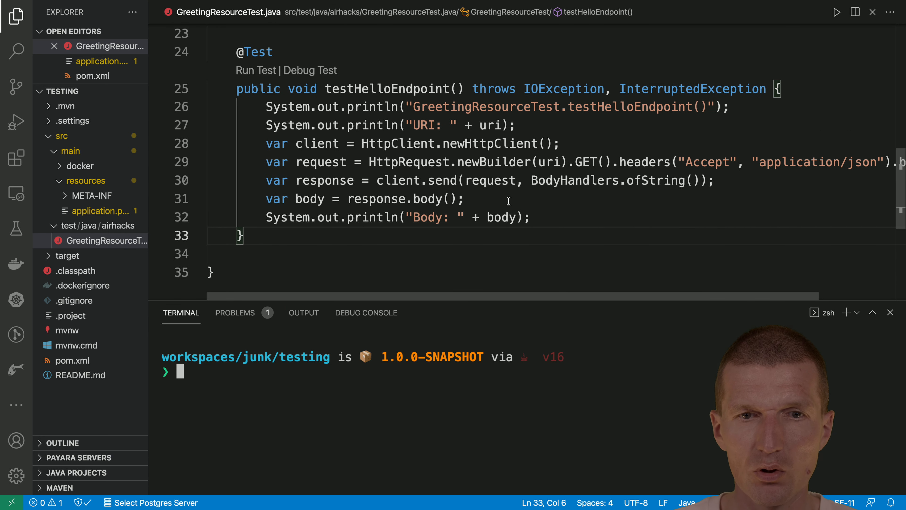
mouse_move(578, 387)
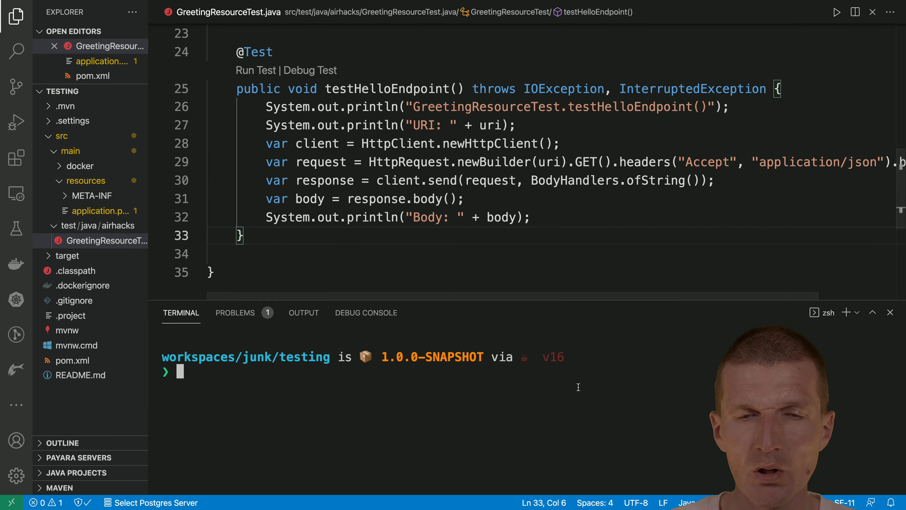
type("mvn c")
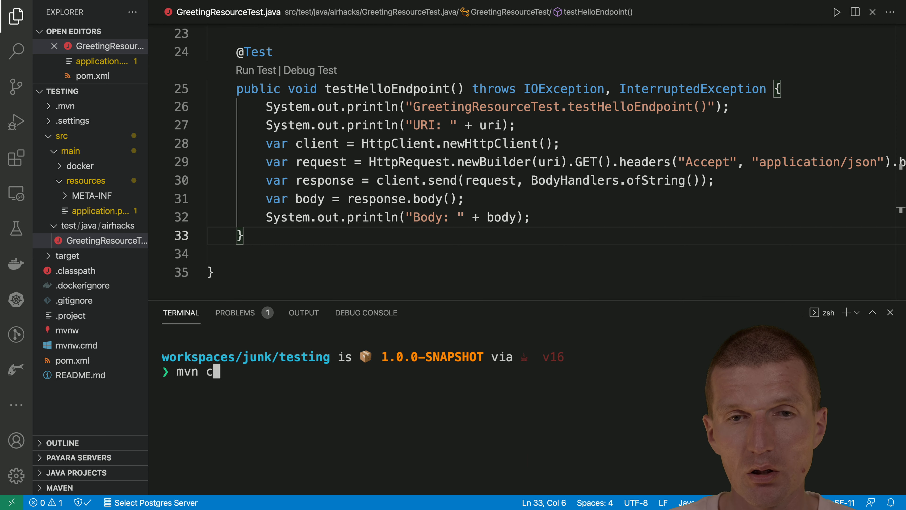
type("ompile quarkus")
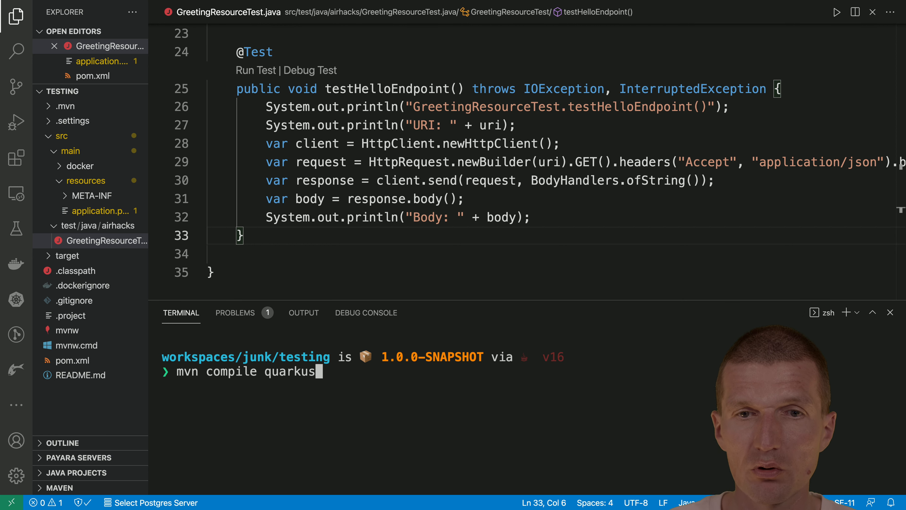
key("Return")
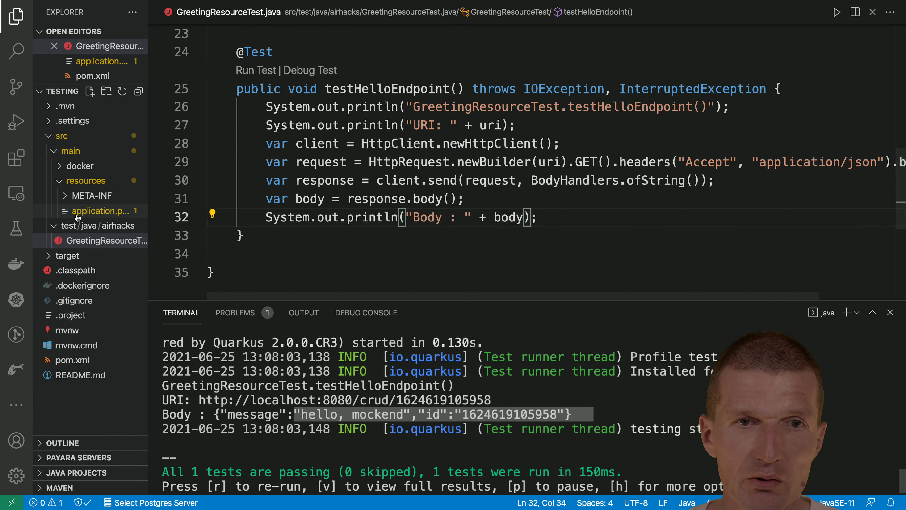
Delete the last digit of service.uri to see an error body, then restore the 8 so the test passes again
left_click(102, 211)
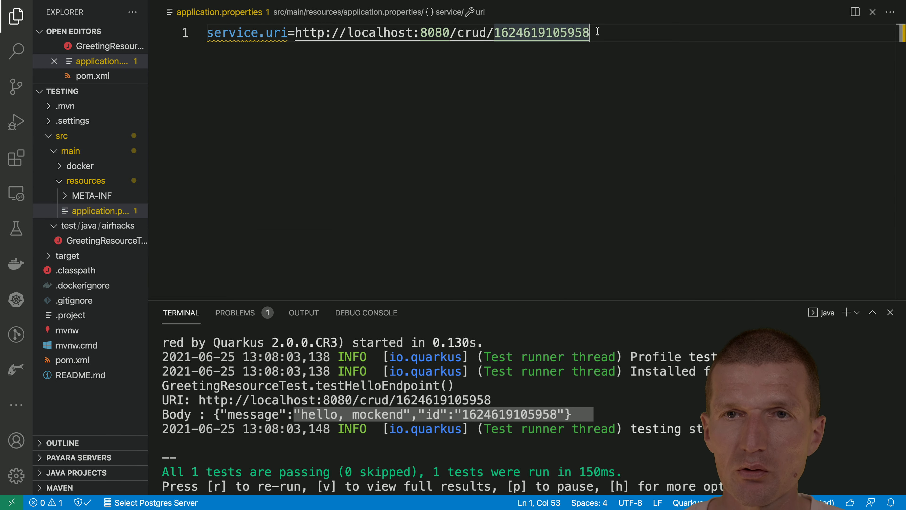
key("backspace")
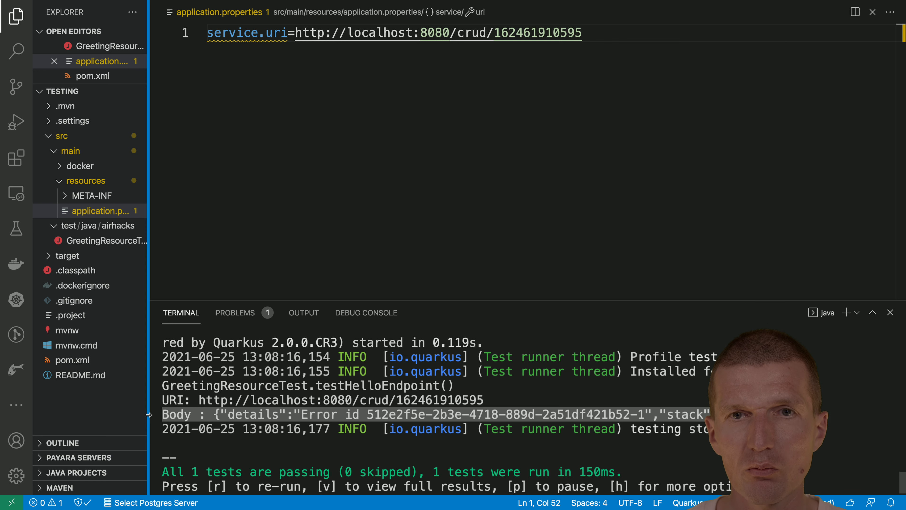
type("8")
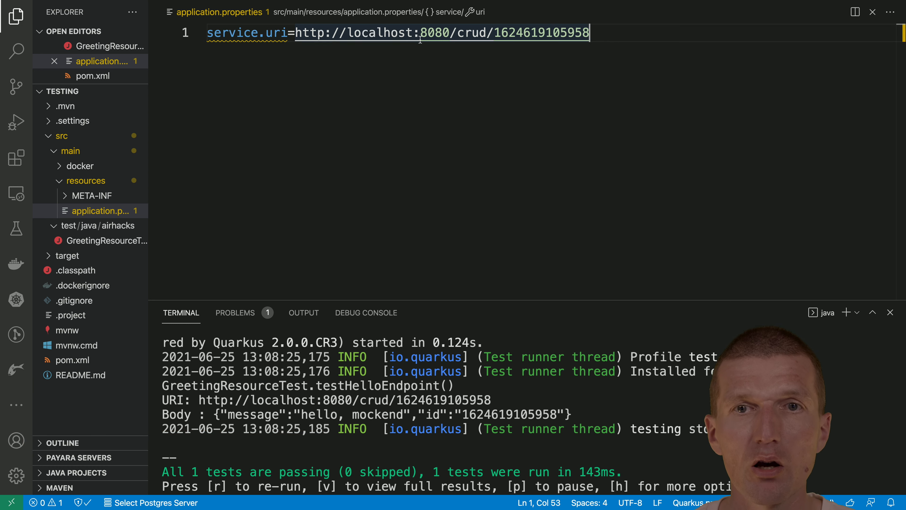
mouse_move(420, 33)
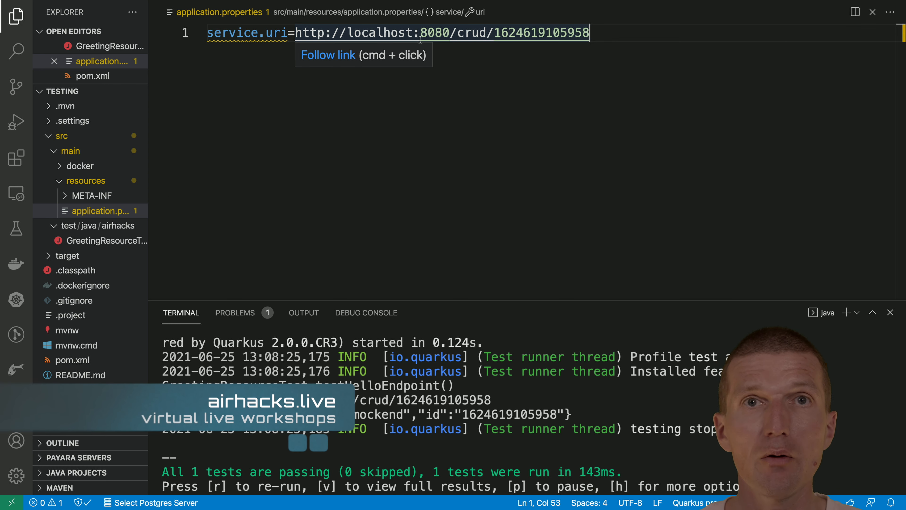